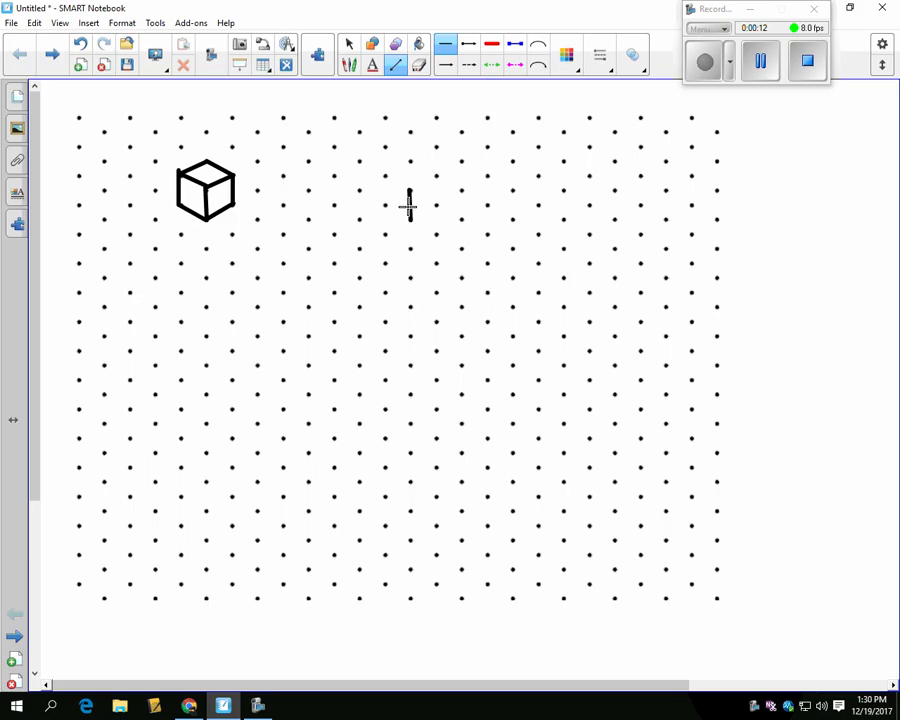
Draw an edge of a second isometric cube to the right of the first
{"action": "left_click_drag", "start_coordinate": [410, 215], "coordinate": [430, 170]}
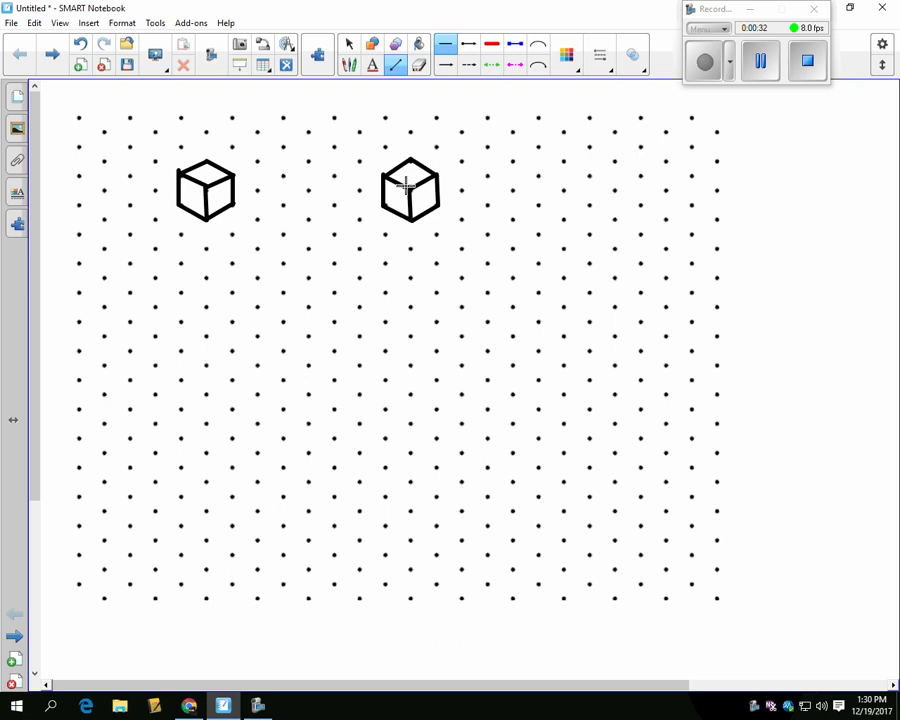
{"action": "mouse_move", "coordinate": [358, 170]}
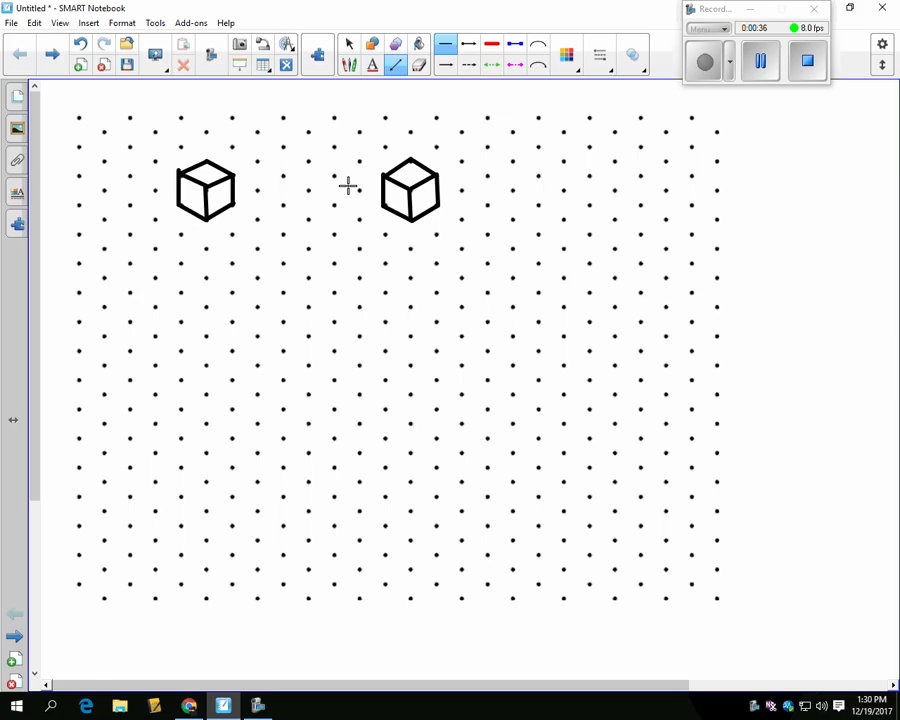
{"action": "mouse_move", "coordinate": [359, 190]}
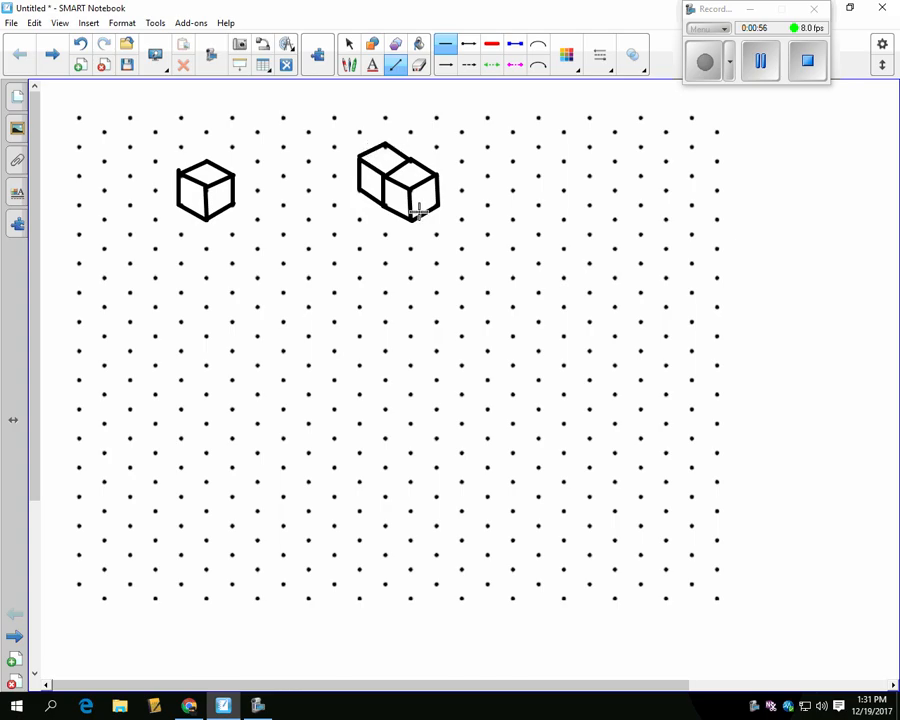
{"action": "mouse_move", "coordinate": [330, 427]}
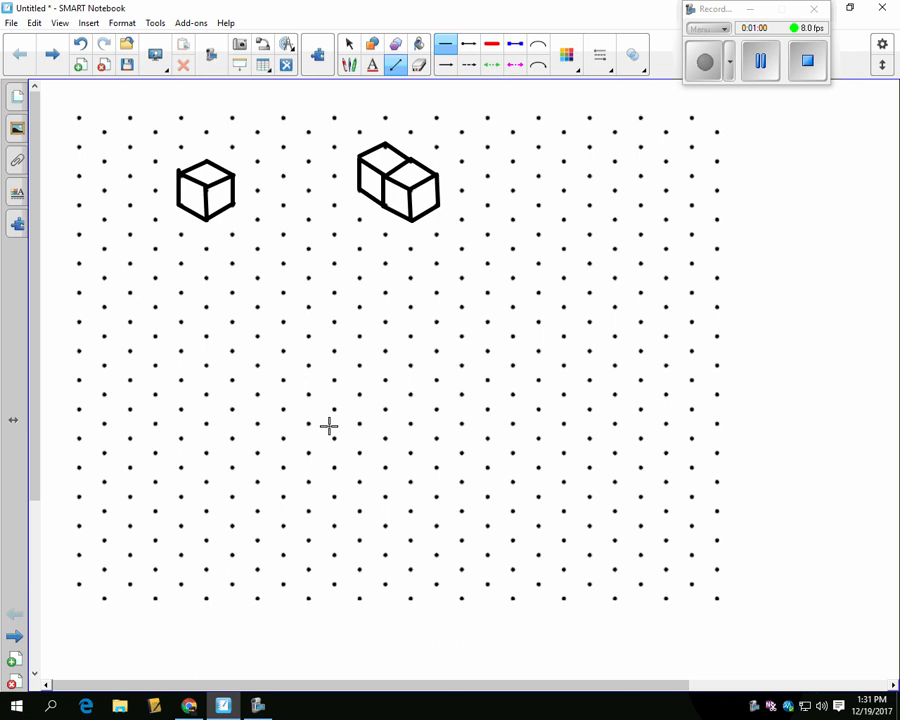
{"action": "mouse_move", "coordinate": [285, 365]}
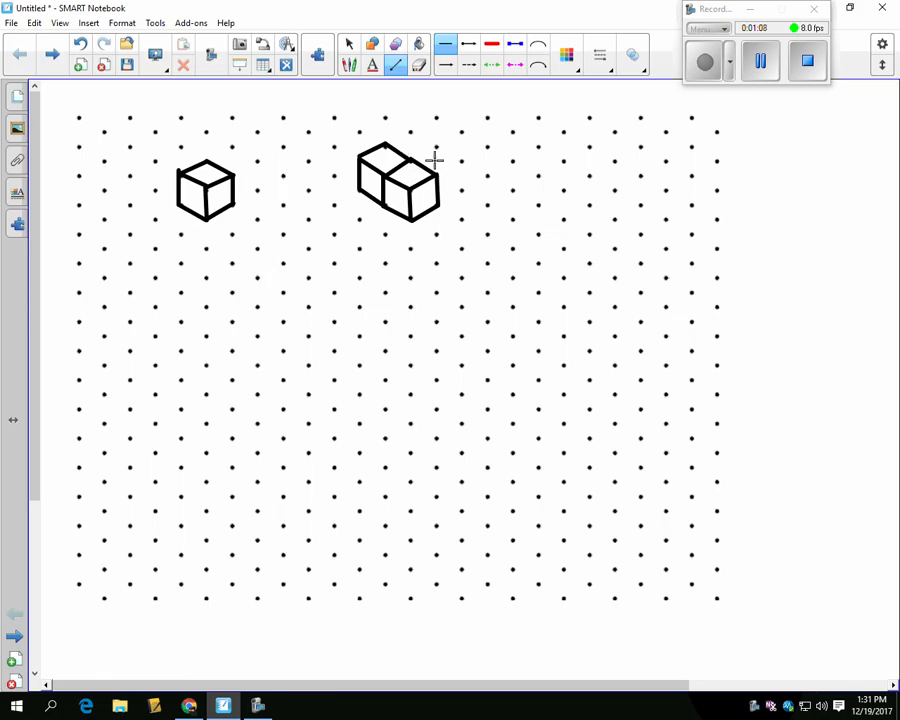
{"action": "mouse_move", "coordinate": [420, 163]}
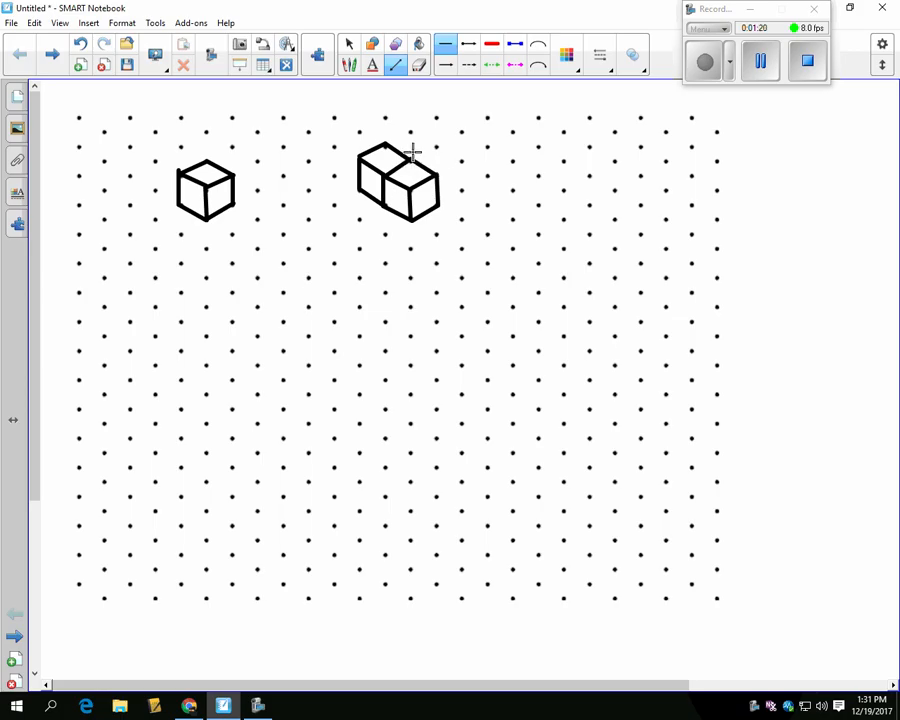
{"action": "mouse_move", "coordinate": [383, 207]}
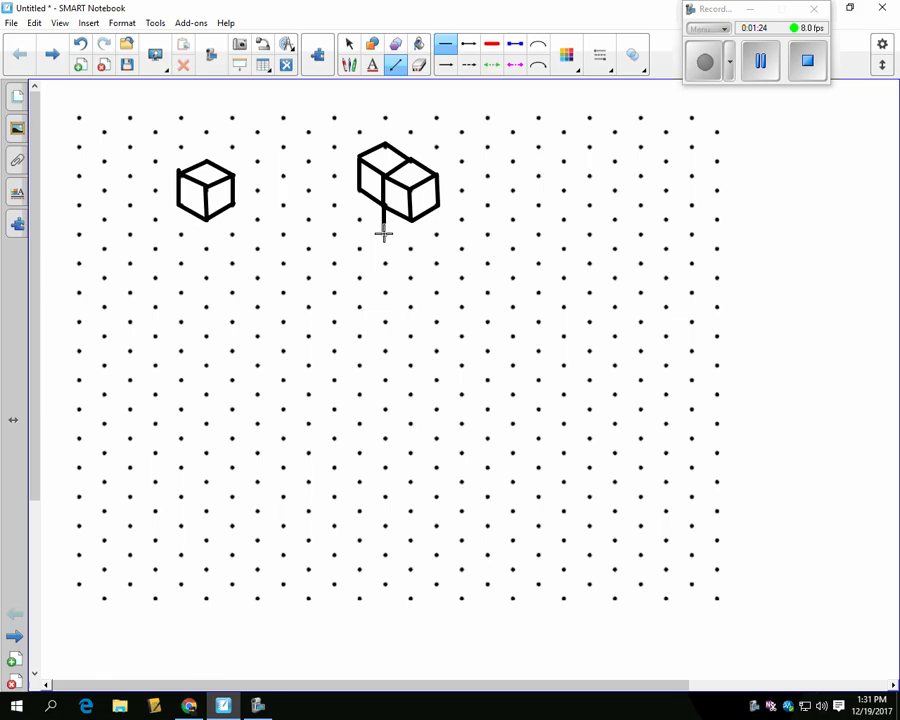
Outline a third cube below the front cube and begin a fourth beneath it
{"action": "left_click_drag", "start_coordinate": [382, 210], "coordinate": [415, 250]}
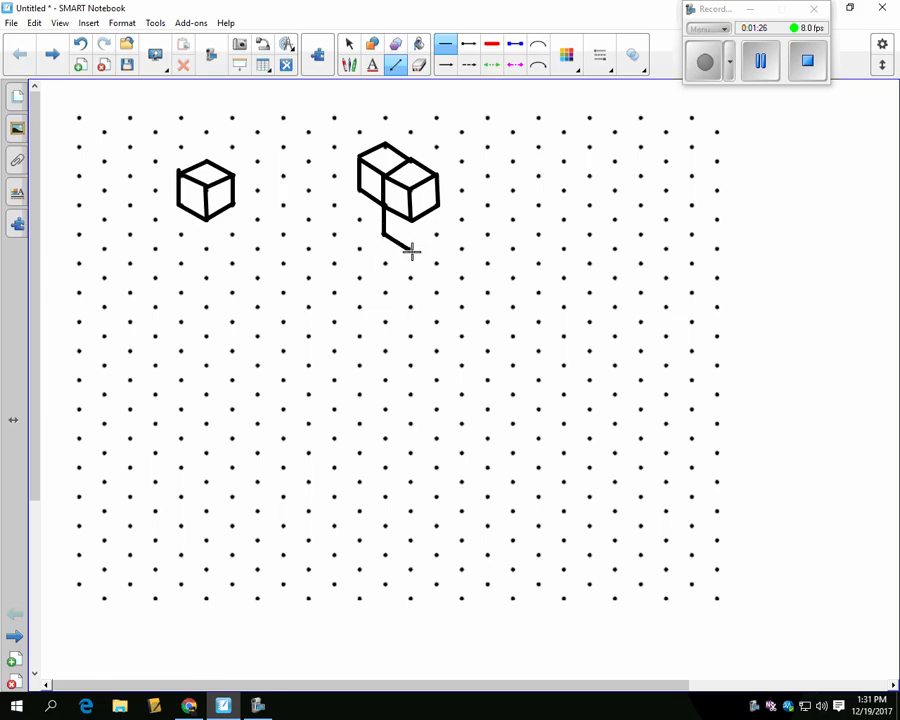
{"action": "left_click_drag", "start_coordinate": [390, 250], "coordinate": [435, 232]}
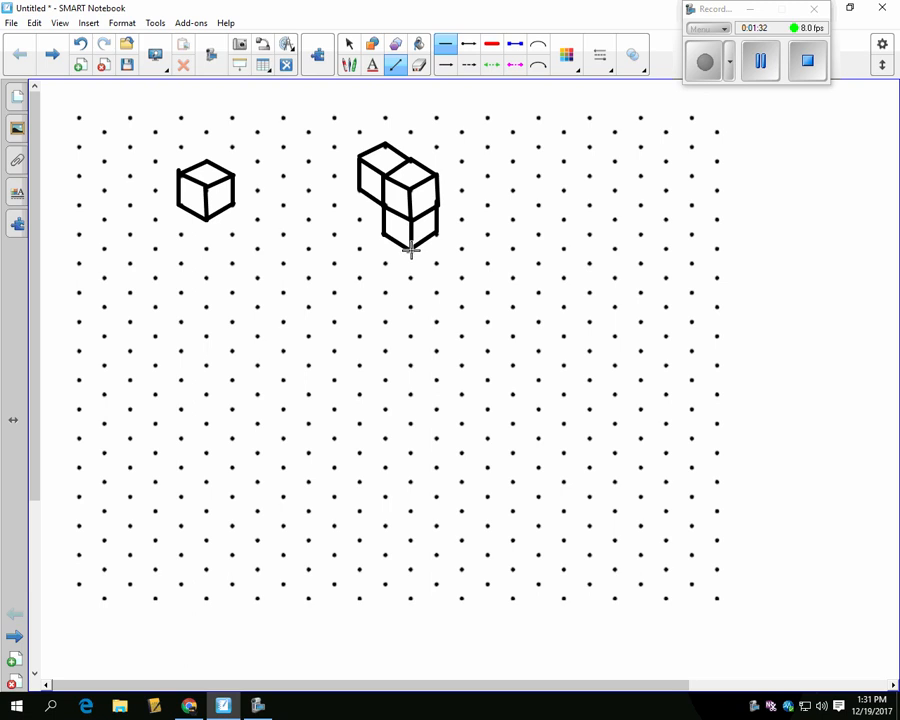
{"action": "mouse_move", "coordinate": [432, 195]}
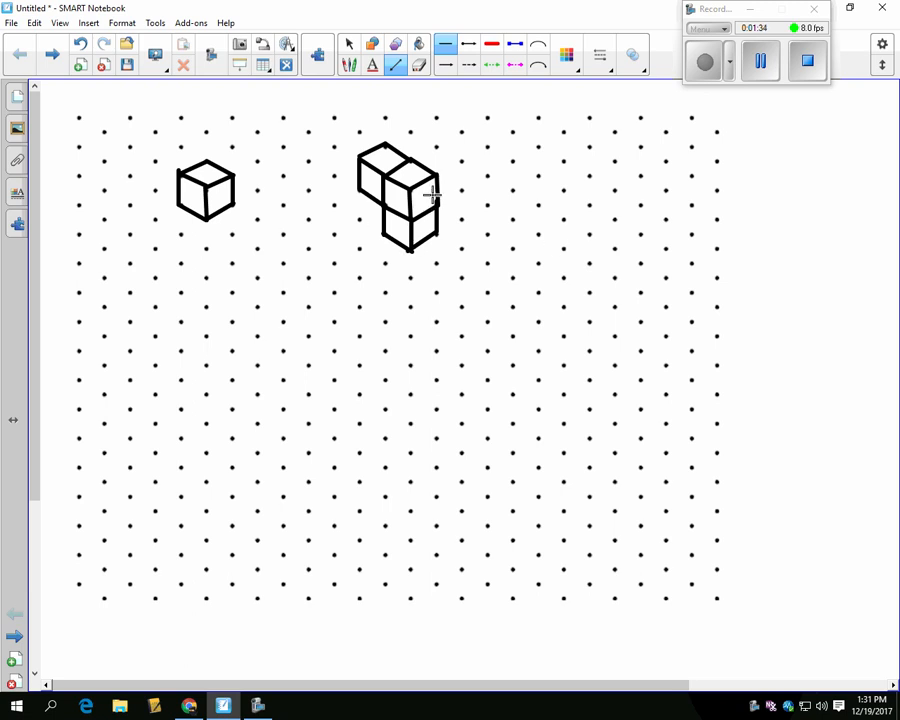
{"action": "mouse_move", "coordinate": [448, 210]}
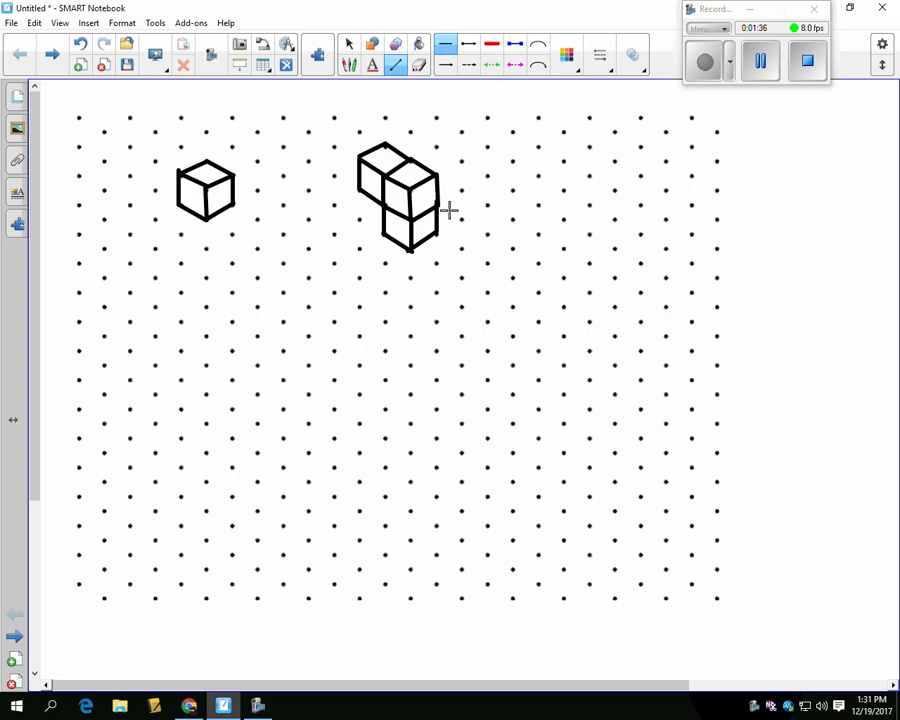
{"action": "mouse_move", "coordinate": [398, 163]}
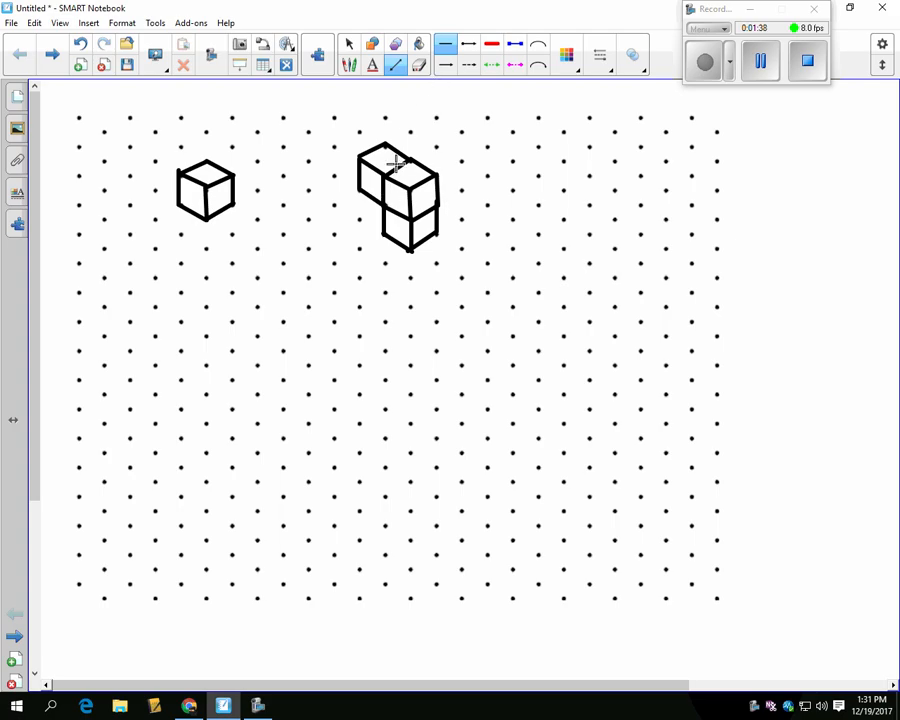
{"action": "mouse_move", "coordinate": [388, 103]}
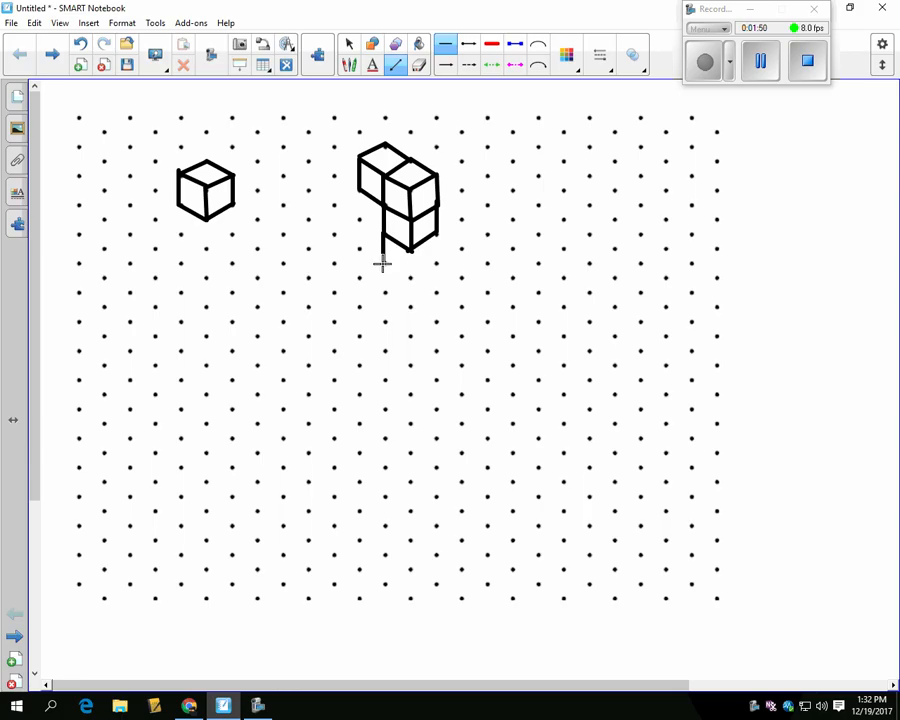
{"action": "left_click_drag", "start_coordinate": [382, 262], "coordinate": [413, 280]}
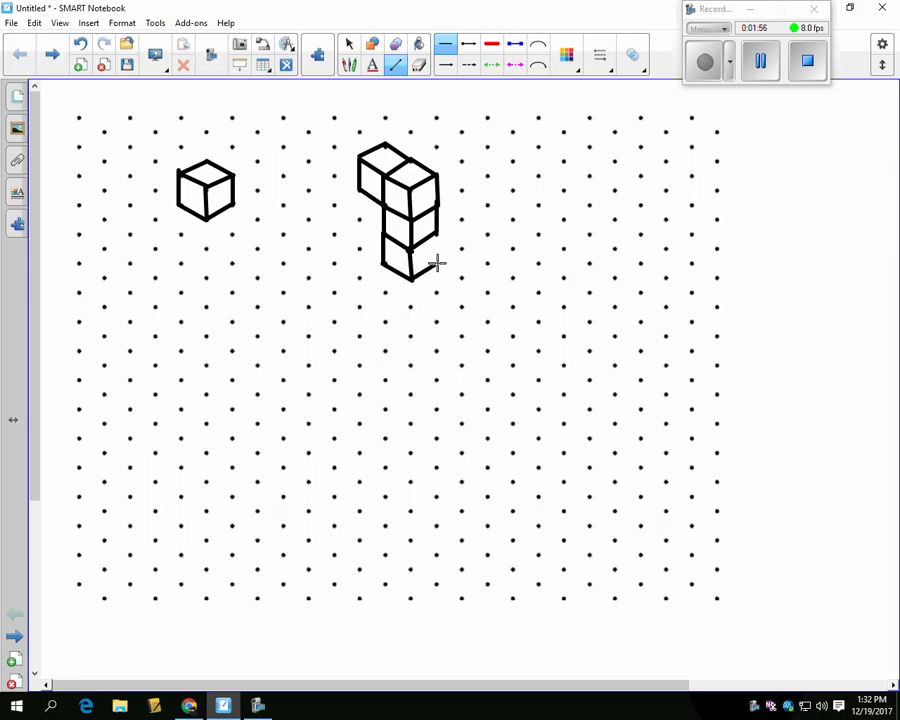
{"action": "mouse_move", "coordinate": [435, 235]}
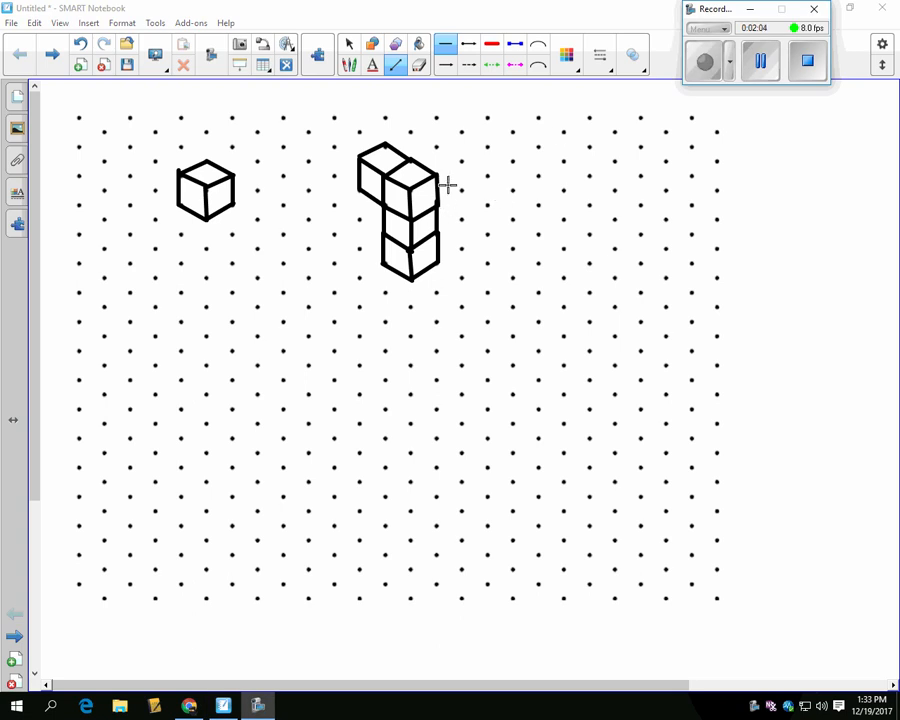
{"action": "mouse_move", "coordinate": [550, 194]}
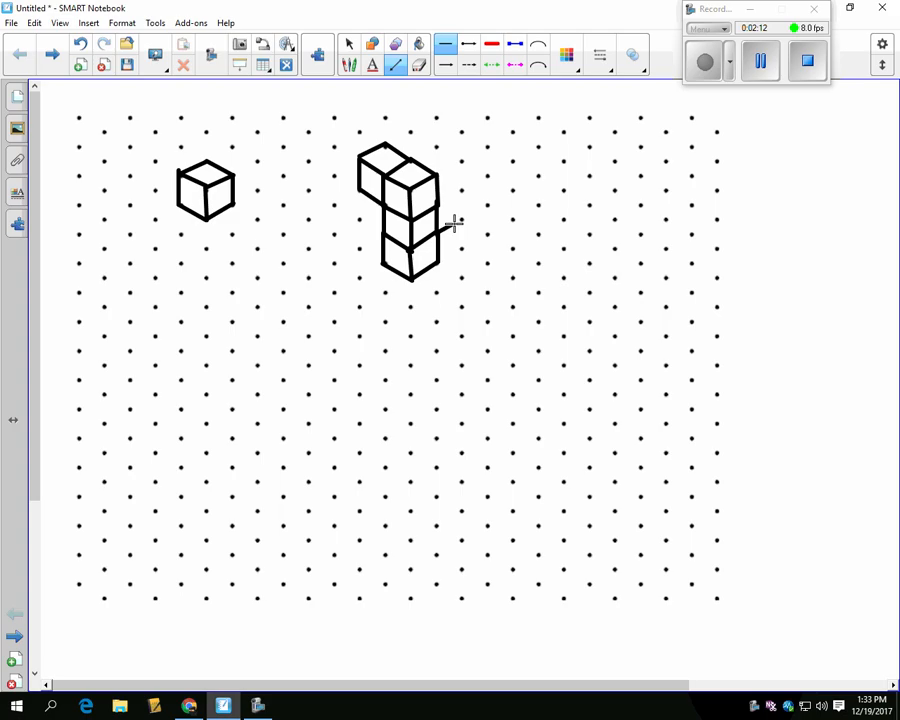
{"action": "mouse_move", "coordinate": [440, 210]}
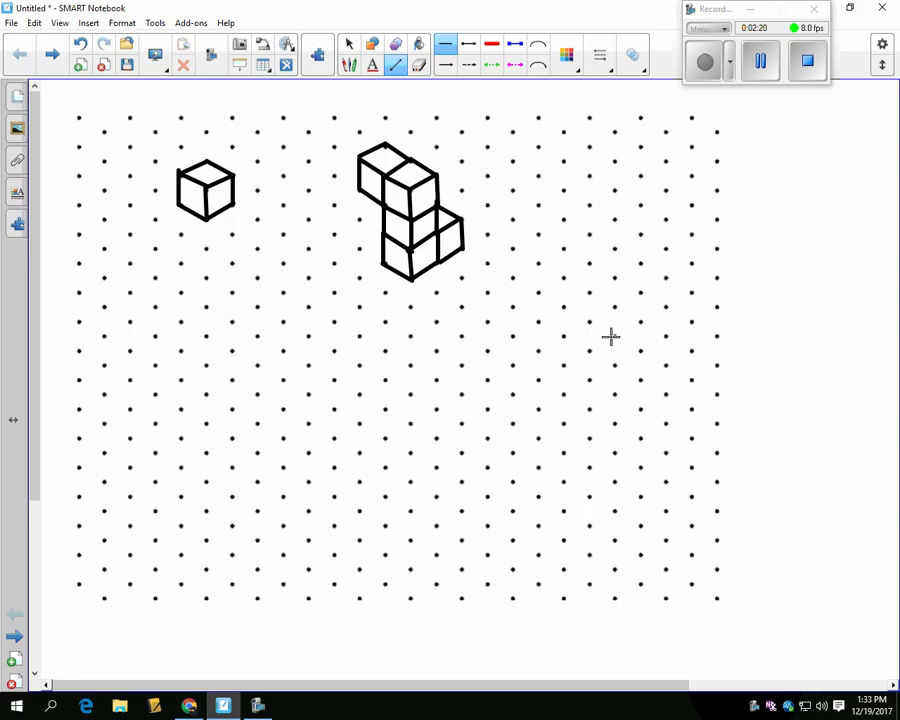
{"action": "mouse_move", "coordinate": [316, 150]}
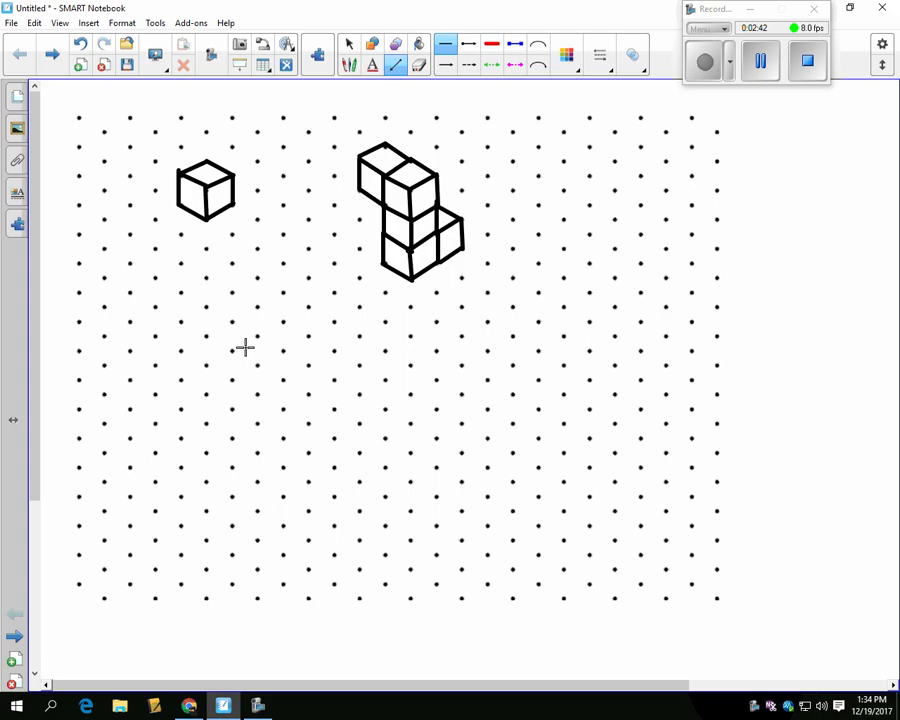
{"action": "mouse_move", "coordinate": [205, 335]}
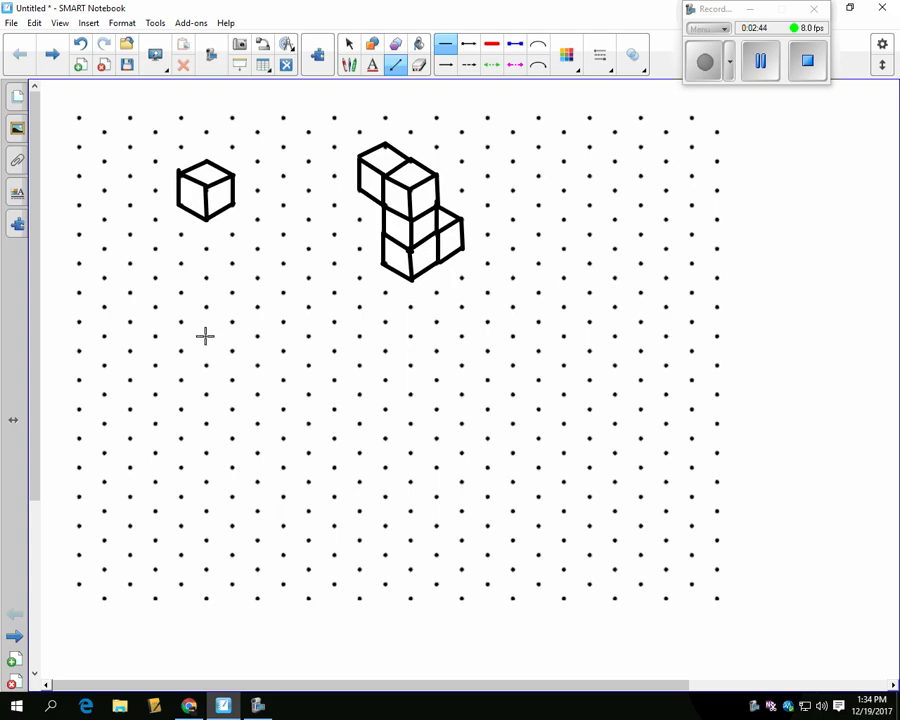
Sketch the lower edges, then the upper cubes, of a 2x2 cube block below the single cube
{"action": "left_click_drag", "start_coordinate": [205, 337], "coordinate": [258, 367]}
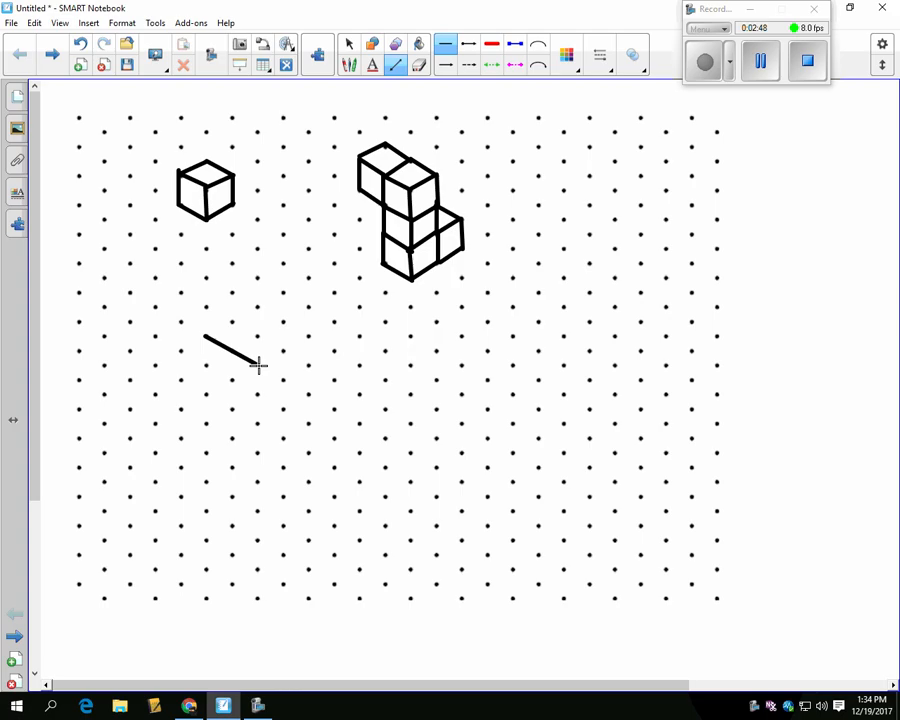
{"action": "left_click_drag", "start_coordinate": [256, 368], "coordinate": [275, 355]}
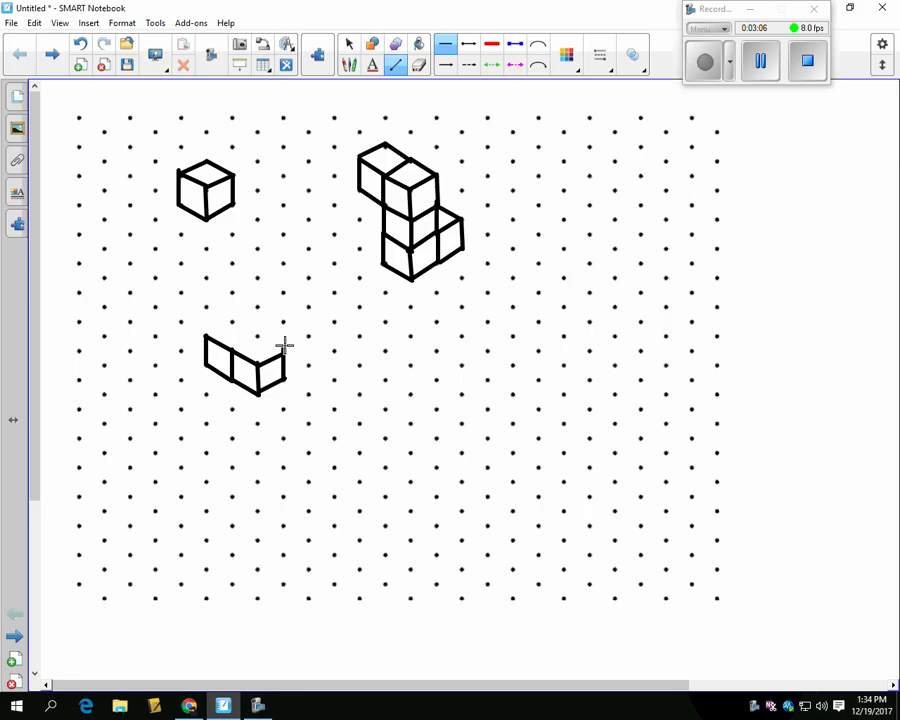
{"action": "left_click_drag", "start_coordinate": [284, 360], "coordinate": [284, 315]}
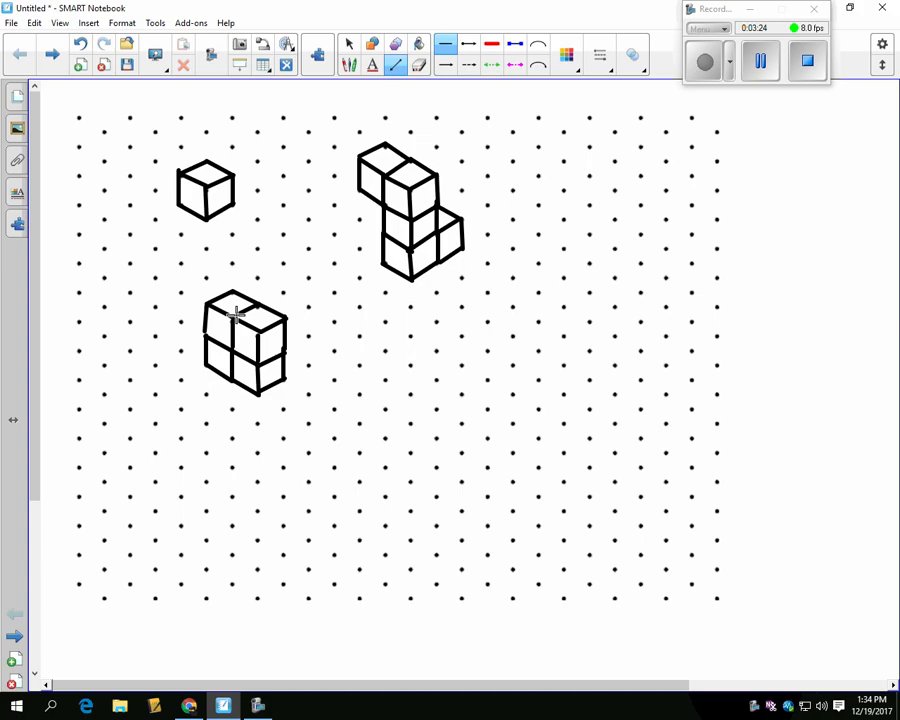
{"action": "mouse_move", "coordinate": [190, 303]}
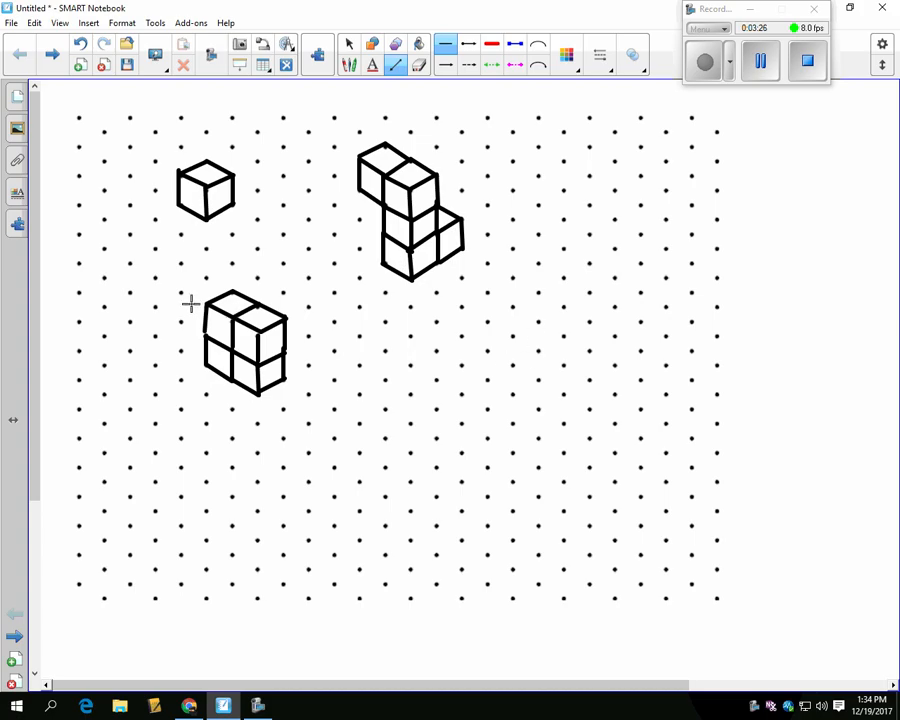
{"action": "mouse_move", "coordinate": [738, 117]}
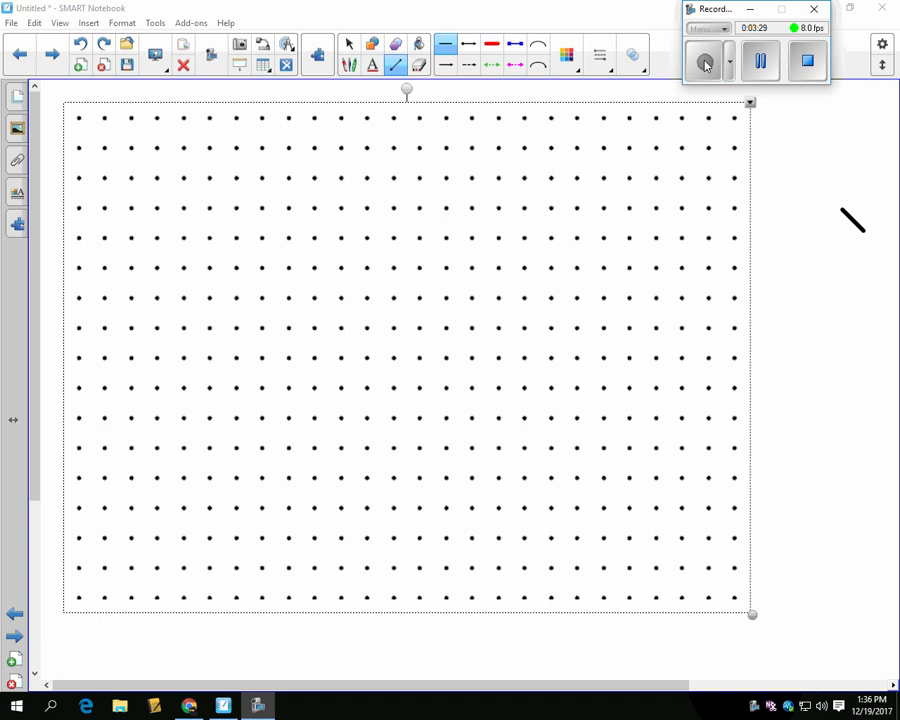
On the next page, add text labels 'Top', 'Front' and 'Side' along the top
{"action": "left_click", "coordinate": [705, 62]}
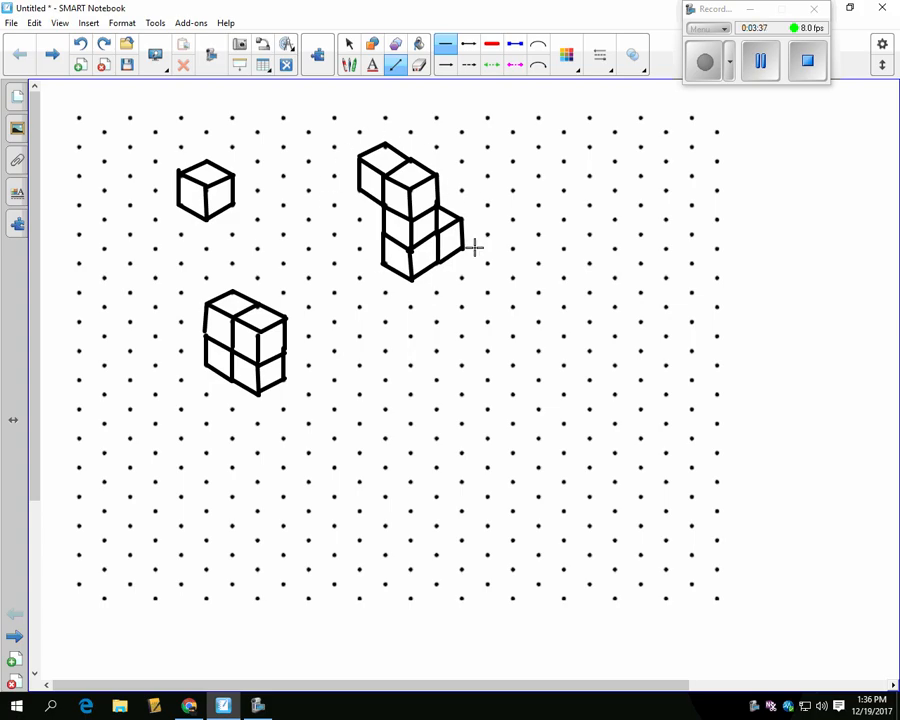
{"action": "mouse_move", "coordinate": [362, 230]}
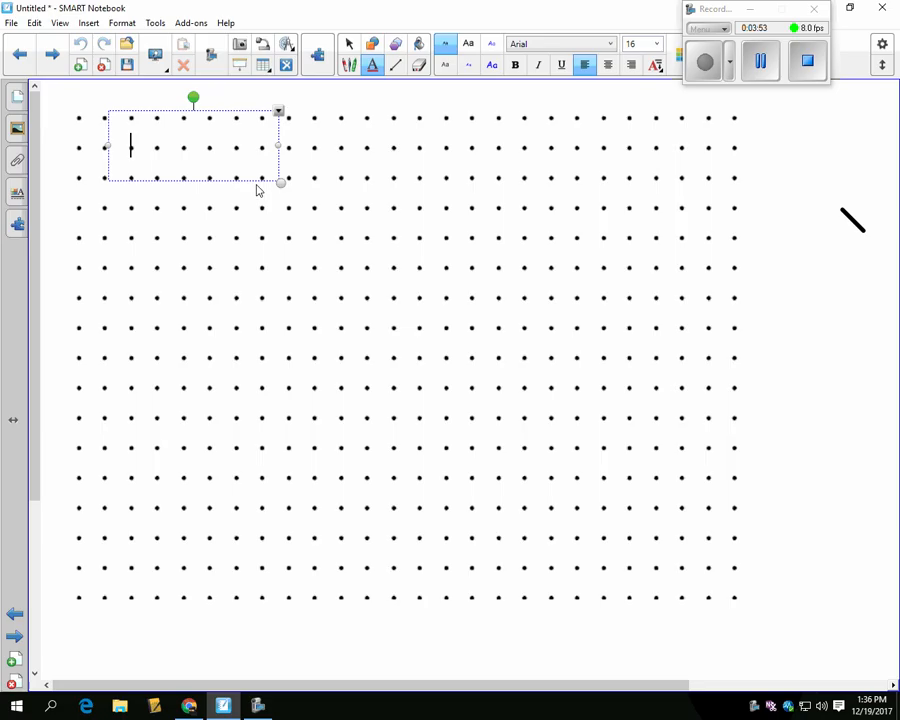
{"action": "type", "text": "Top"}
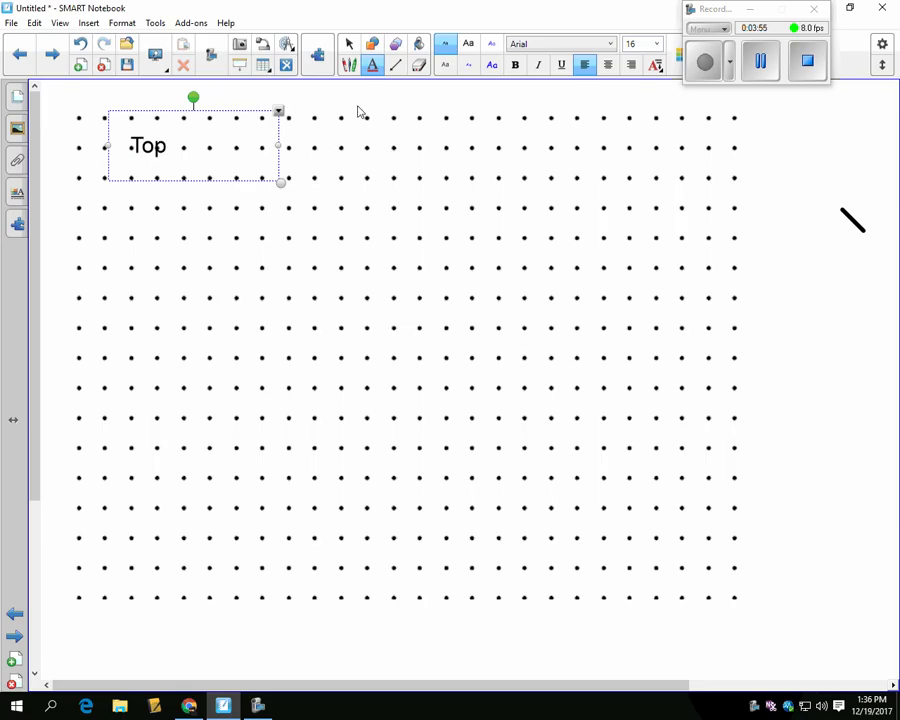
{"action": "left_click", "coordinate": [365, 170]}
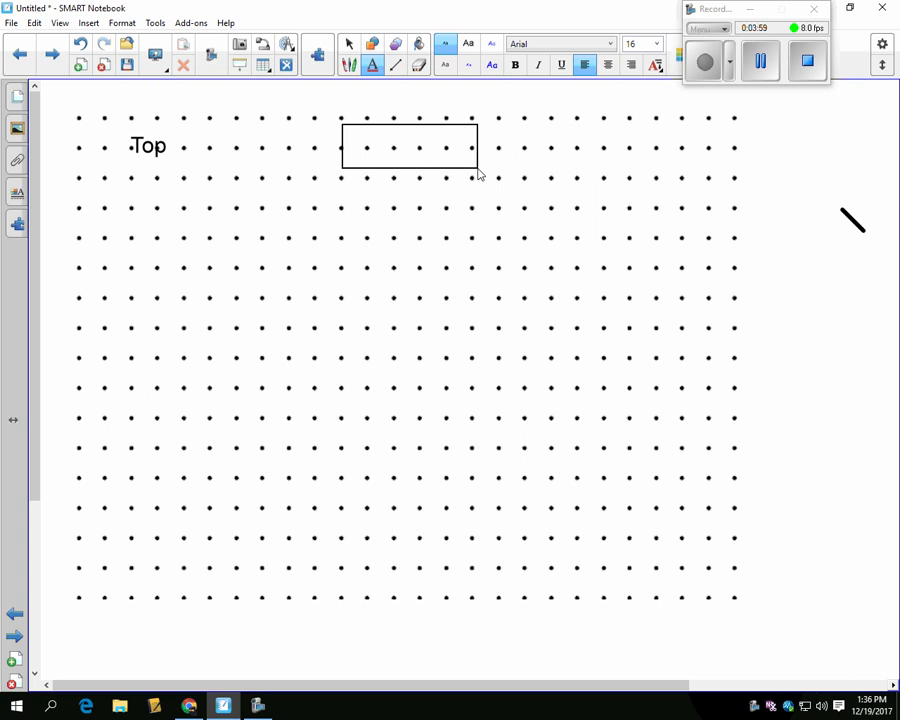
{"action": "type", "text": "Front"}
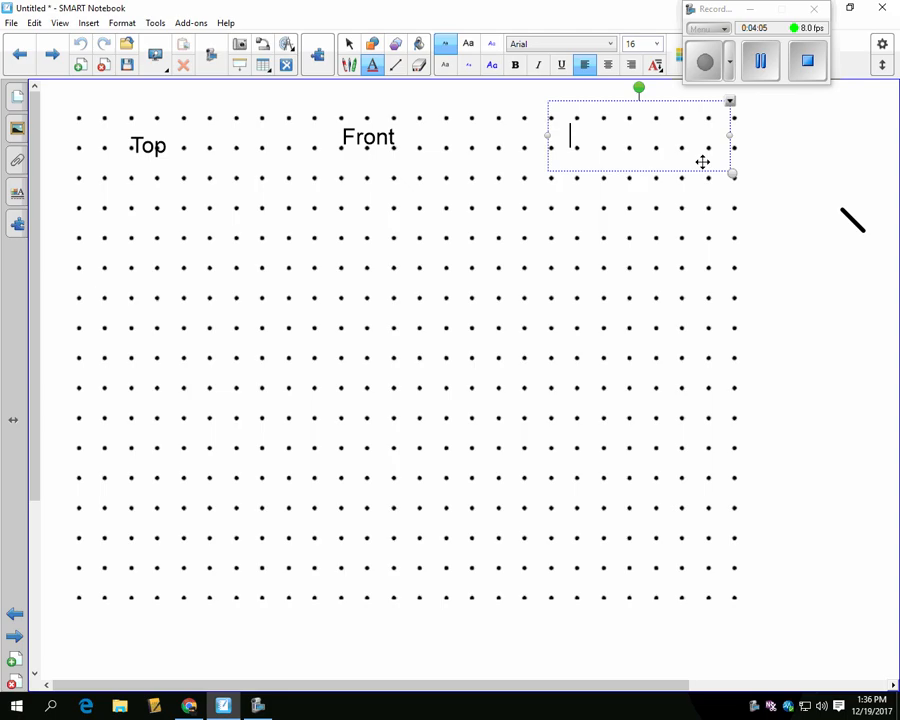
{"action": "type", "text": "Sl"}
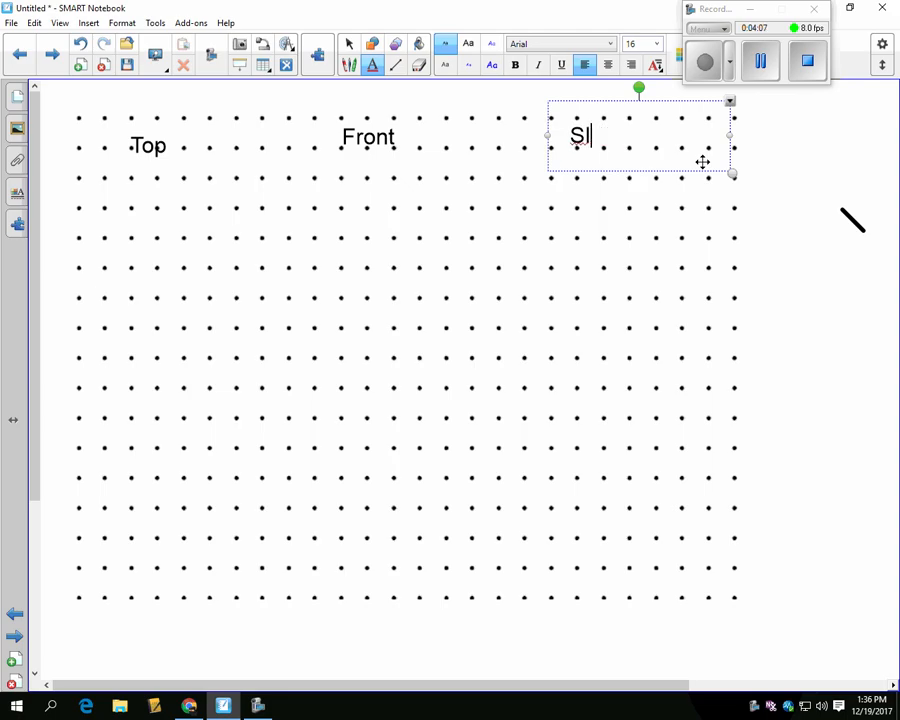
{"action": "type", "text": "ide"}
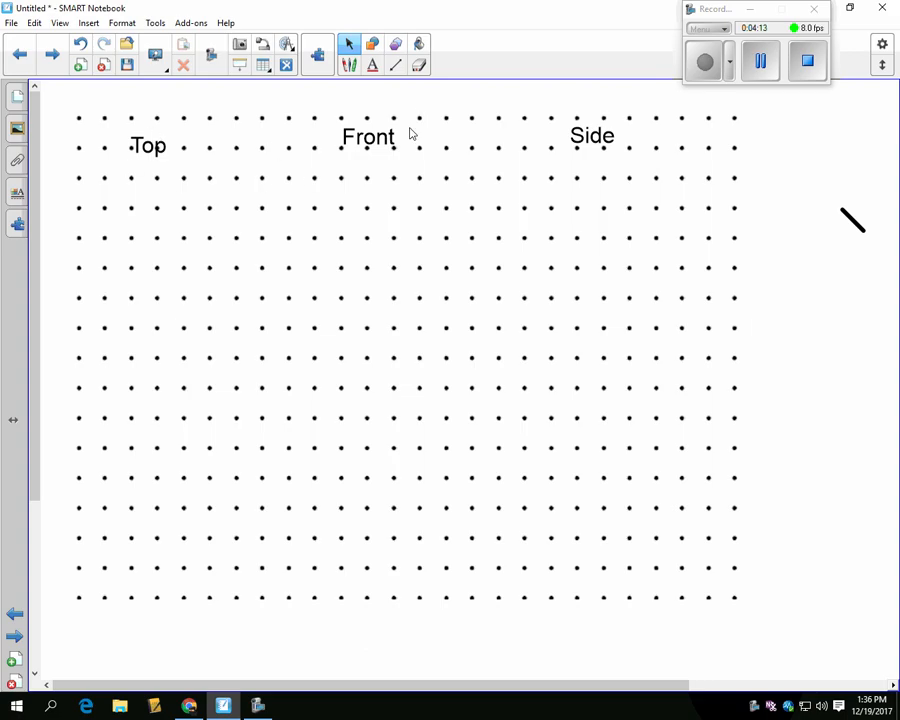
{"action": "mouse_move", "coordinate": [140, 204]}
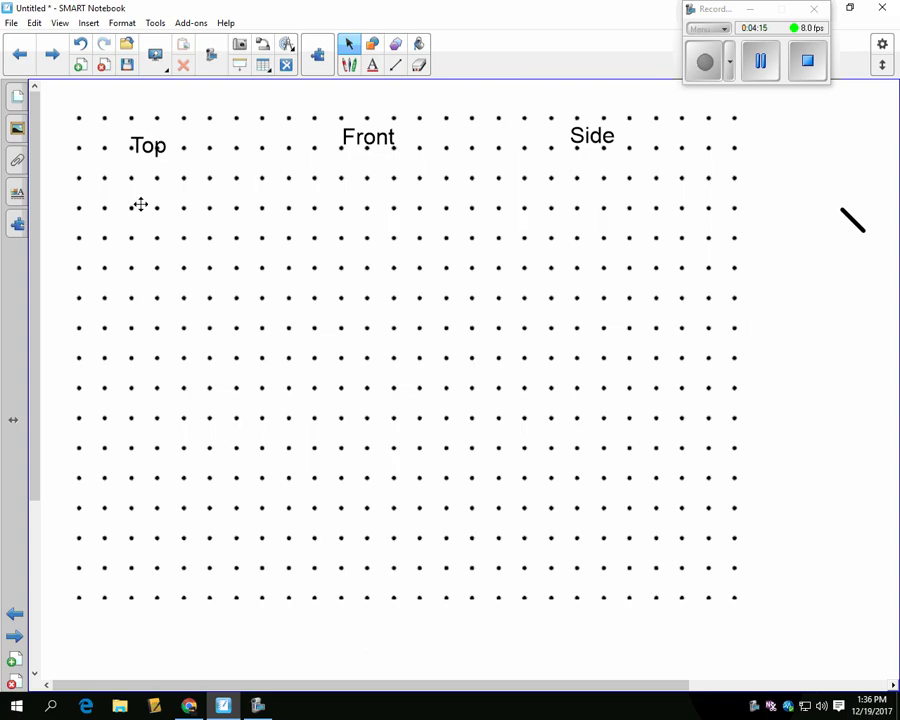
{"action": "mouse_move", "coordinate": [213, 232]}
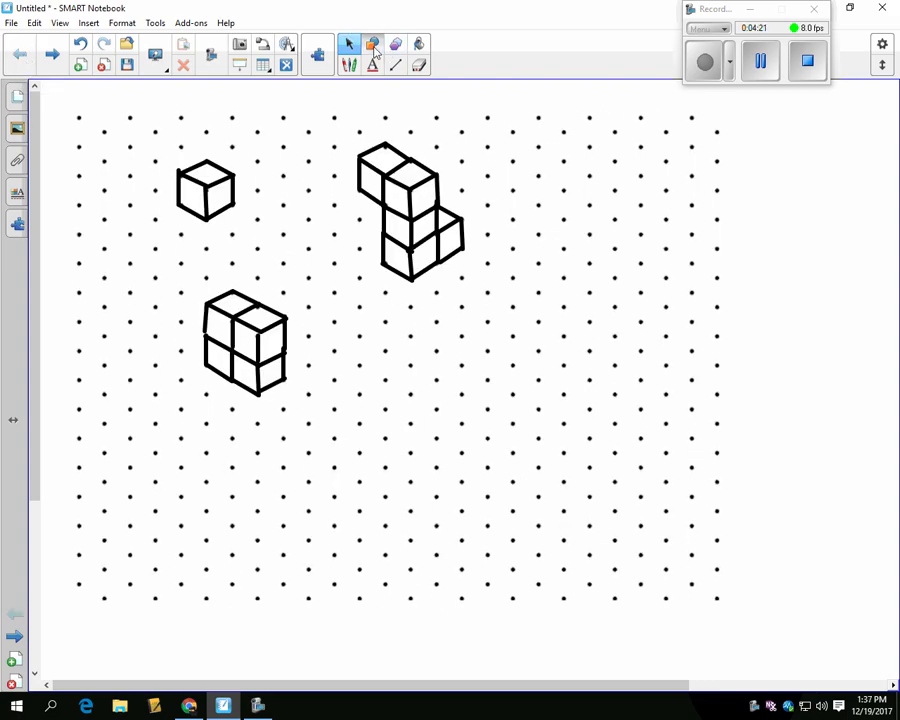
Pick the Shapes tool for drawing a circle
{"action": "left_click", "coordinate": [371, 44]}
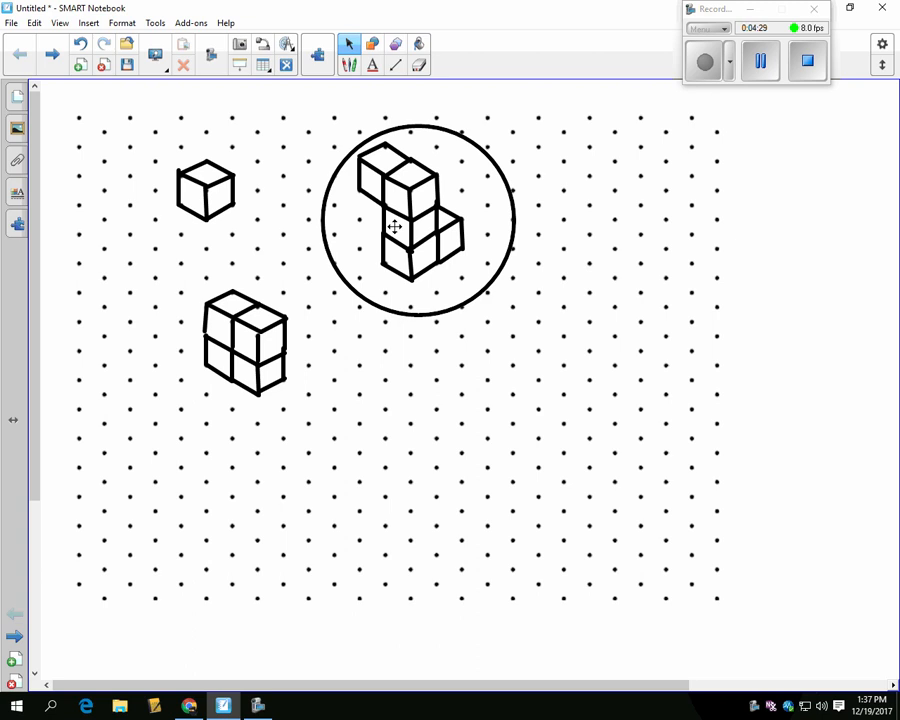
{"action": "mouse_move", "coordinate": [240, 312]}
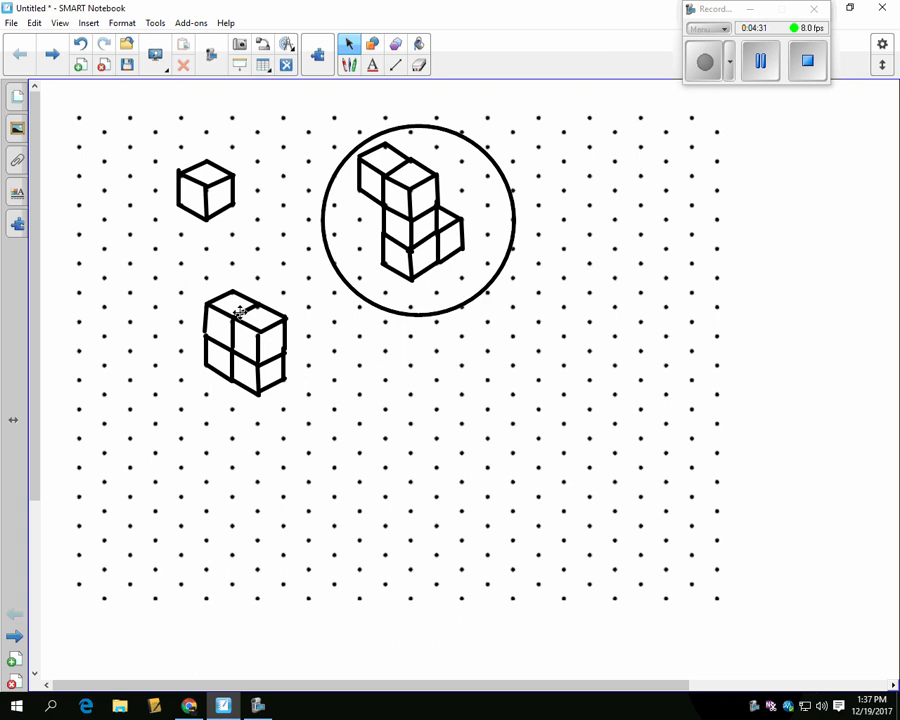
{"action": "mouse_move", "coordinate": [310, 284]}
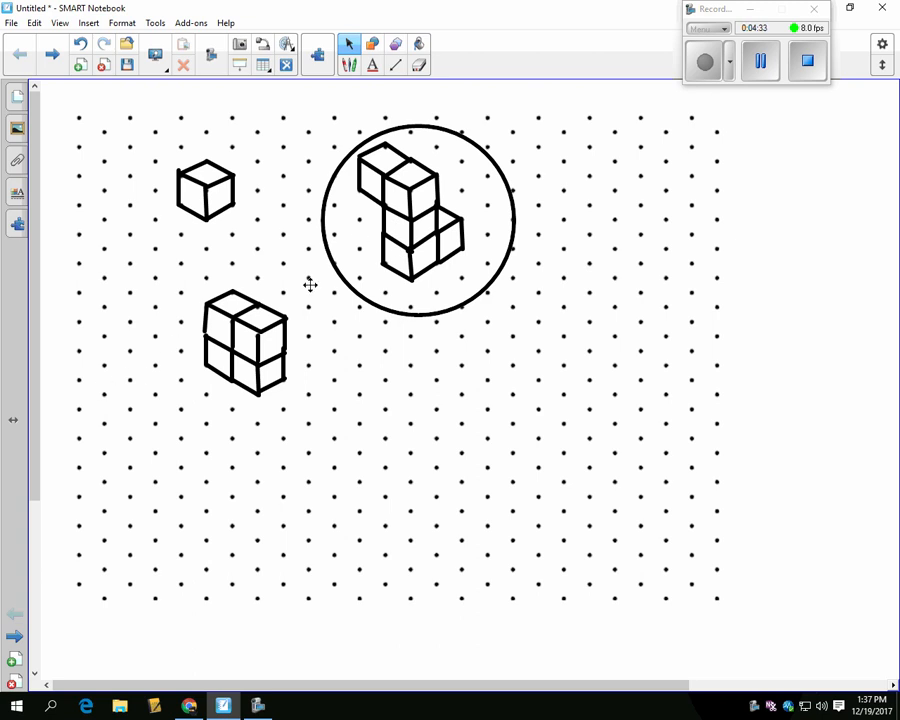
{"action": "mouse_move", "coordinate": [368, 273]}
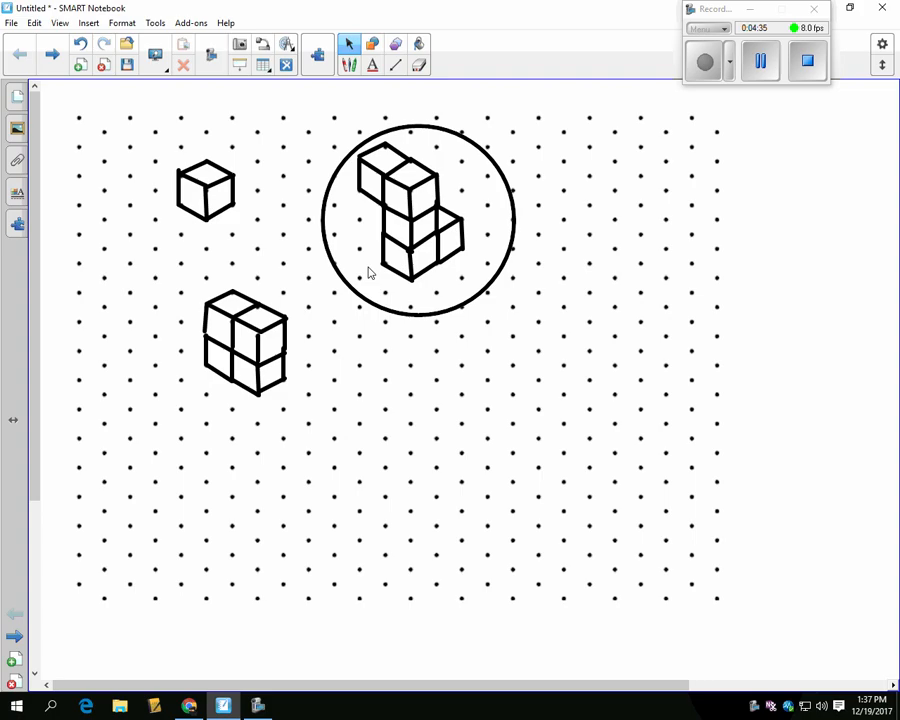
{"action": "mouse_move", "coordinate": [393, 265]}
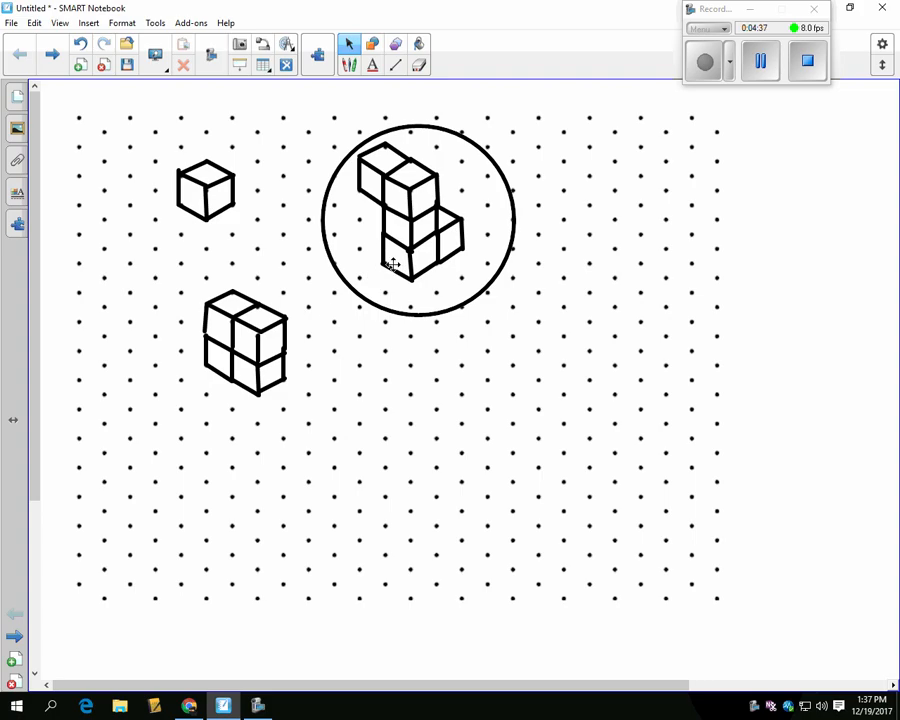
{"action": "mouse_move", "coordinate": [372, 188]}
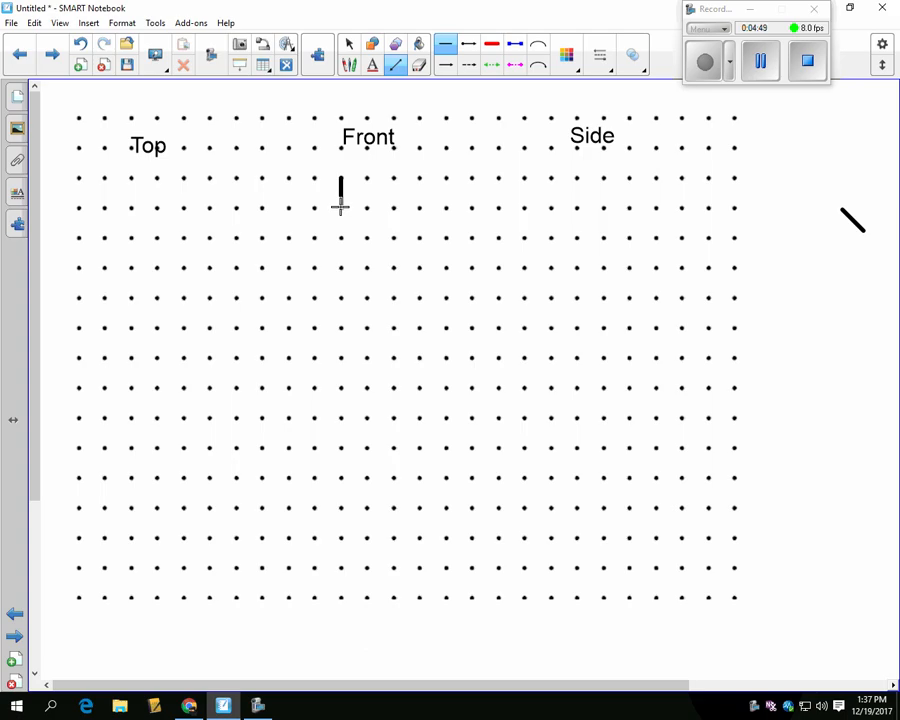
Draw a two-square row under Front and extend squares down from the right one
{"action": "left_click_drag", "start_coordinate": [340, 207], "coordinate": [393, 207]}
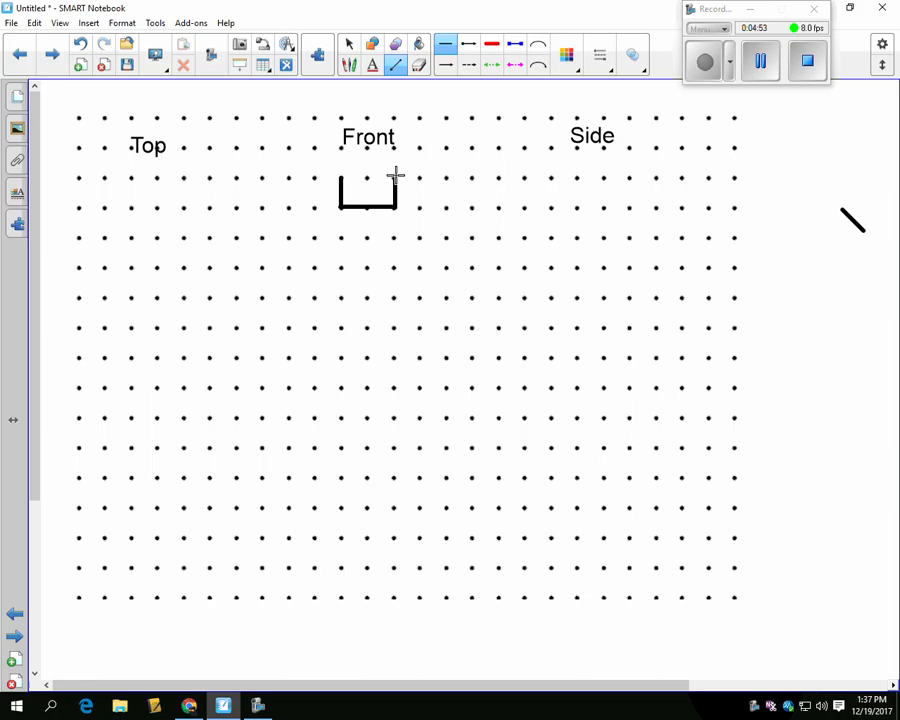
{"action": "left_click_drag", "start_coordinate": [340, 177], "coordinate": [395, 177]}
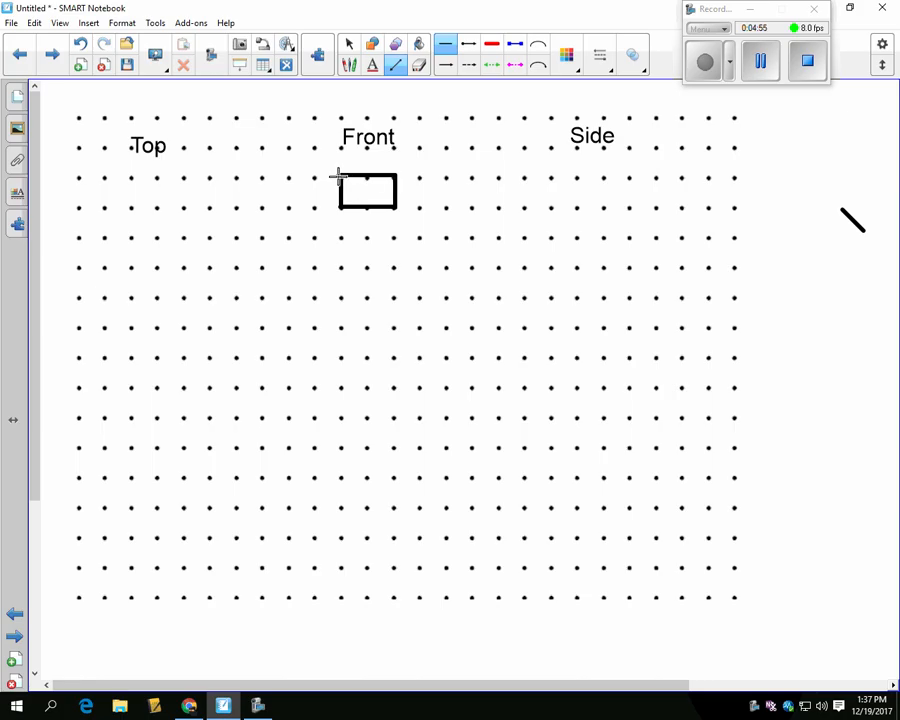
{"action": "left_click_drag", "start_coordinate": [367, 175], "coordinate": [367, 210]}
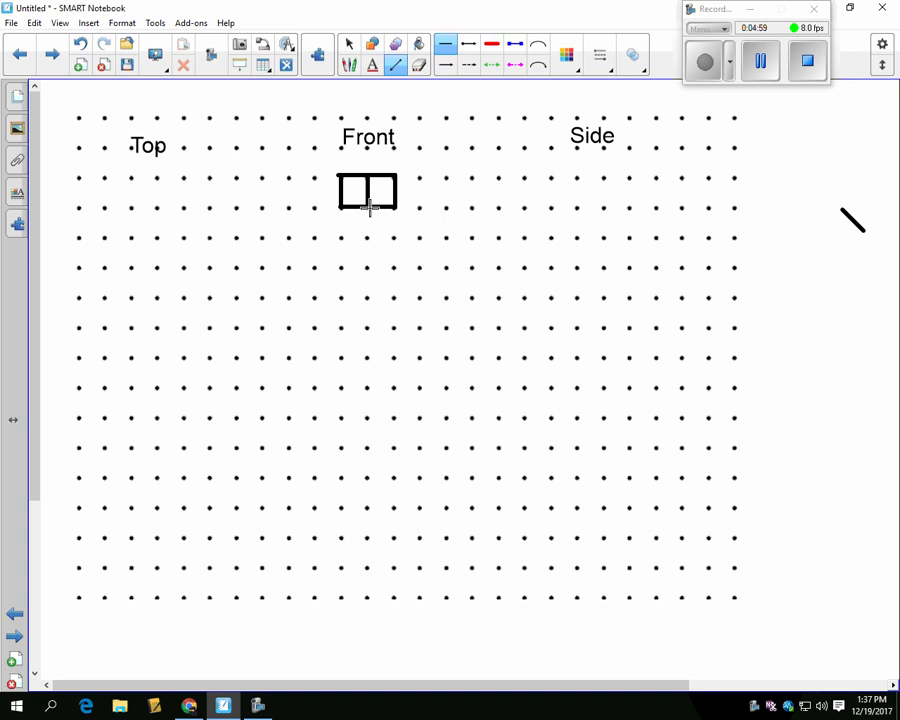
{"action": "left_click_drag", "start_coordinate": [368, 210], "coordinate": [368, 265]}
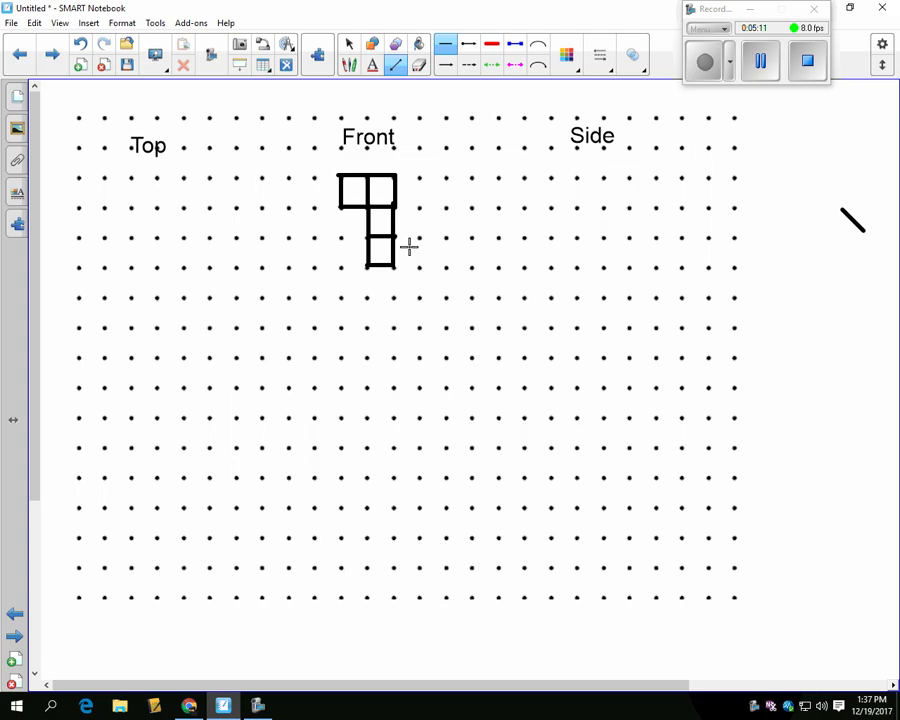
{"action": "mouse_move", "coordinate": [78, 268]}
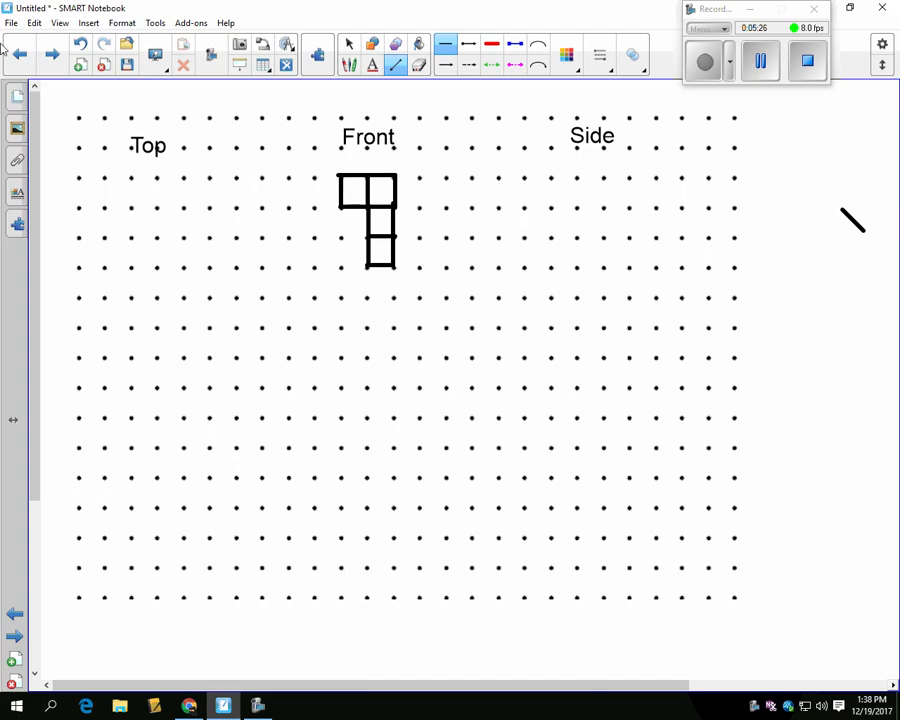
{"action": "mouse_move", "coordinate": [18, 55]}
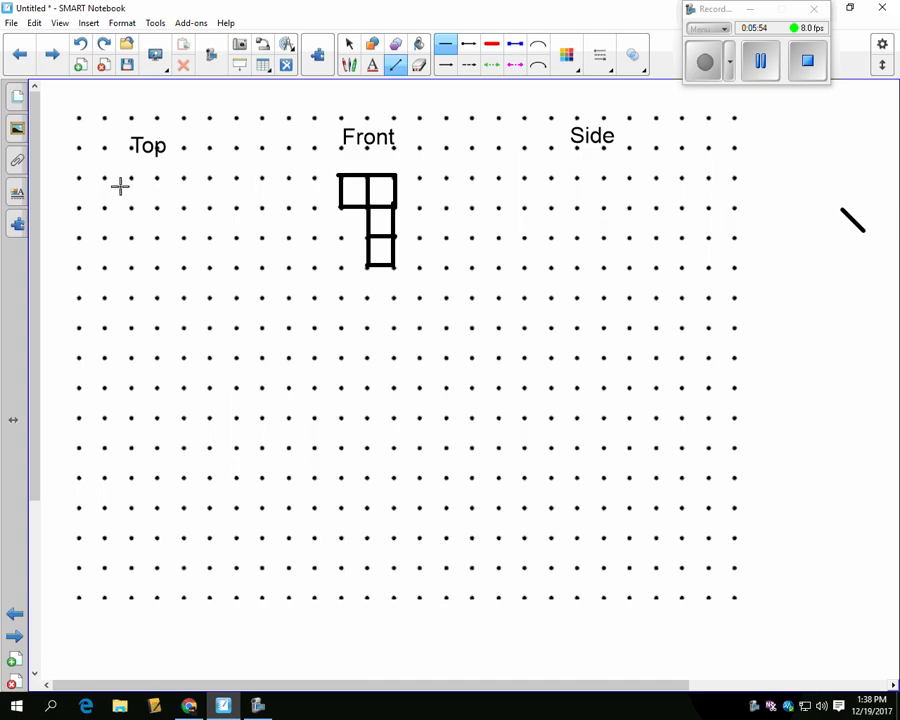
{"action": "mouse_move", "coordinate": [110, 207]}
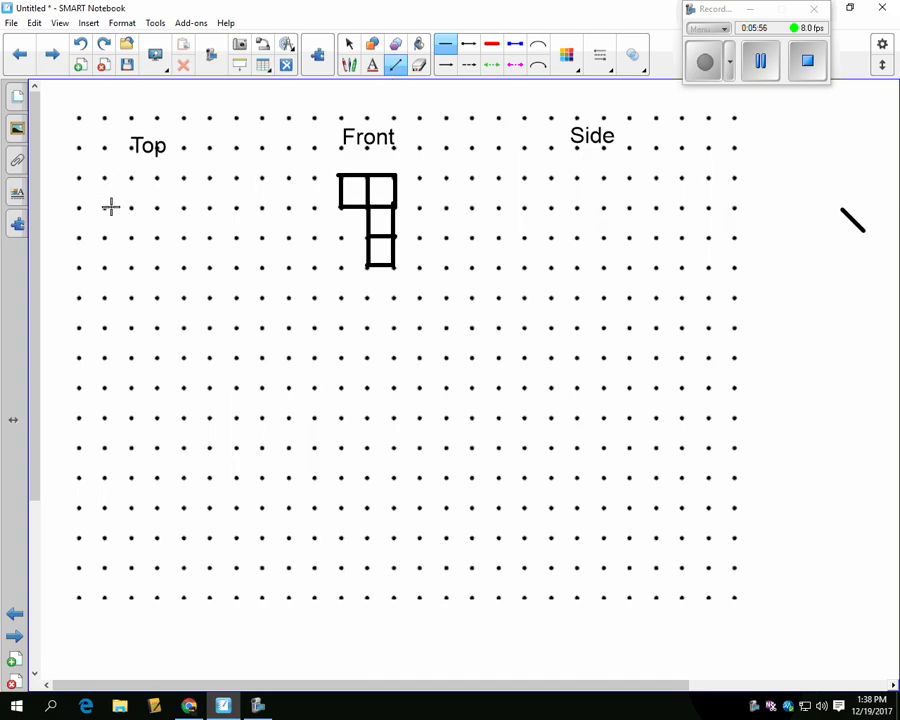
Draw two side-by-side squares under Top, then reselect the Lines tool
{"action": "left_click_drag", "start_coordinate": [120, 205], "coordinate": [105, 240]}
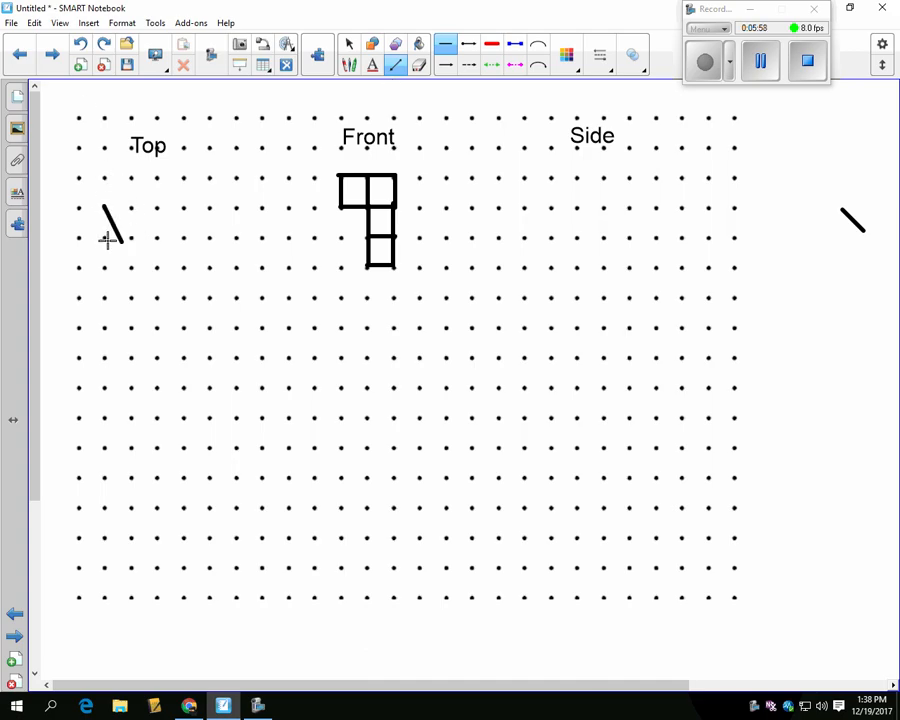
{"action": "left_click_drag", "start_coordinate": [105, 248], "coordinate": [160, 248]}
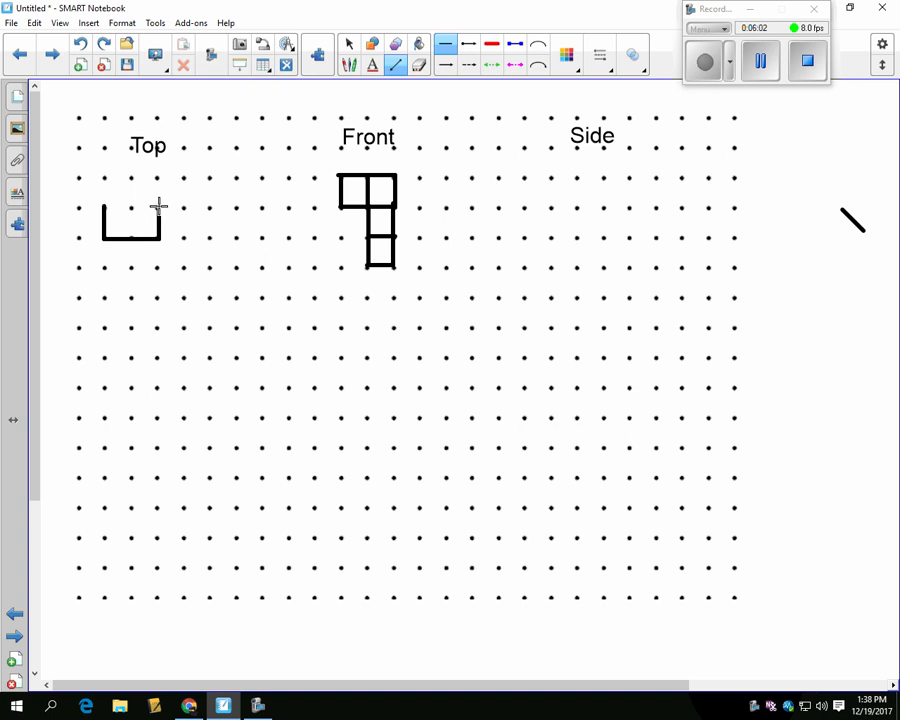
{"action": "left_click_drag", "start_coordinate": [103, 205], "coordinate": [160, 205]}
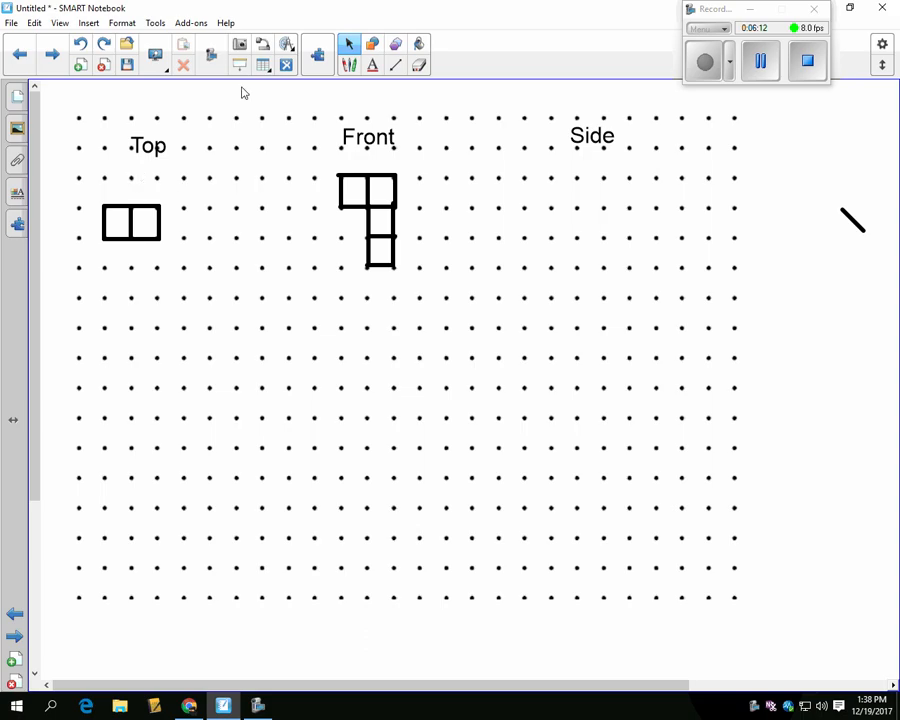
{"action": "left_click", "coordinate": [394, 64]}
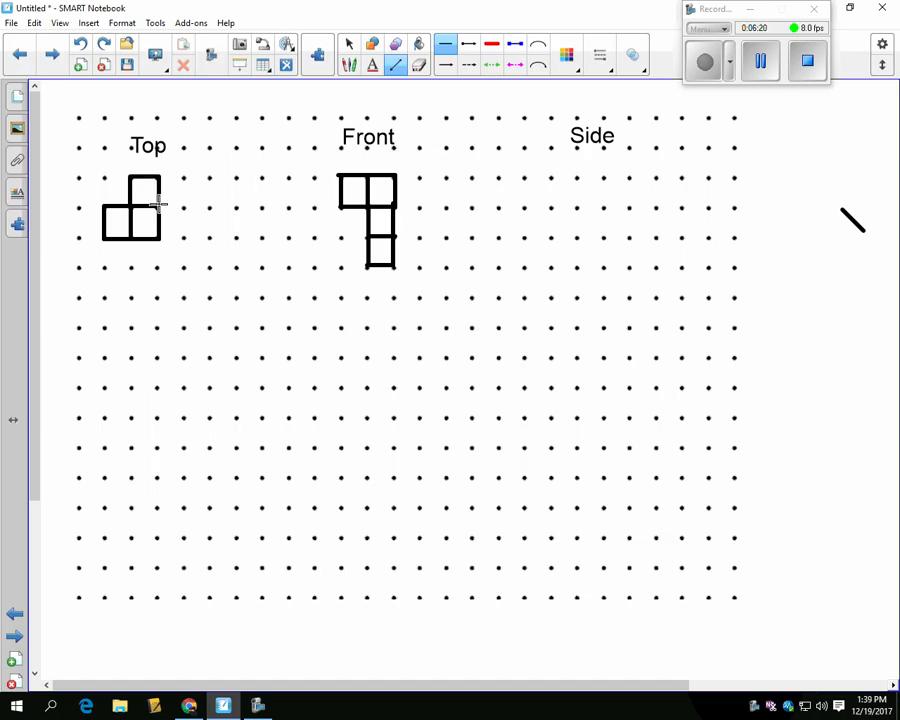
{"action": "mouse_move", "coordinate": [238, 207]}
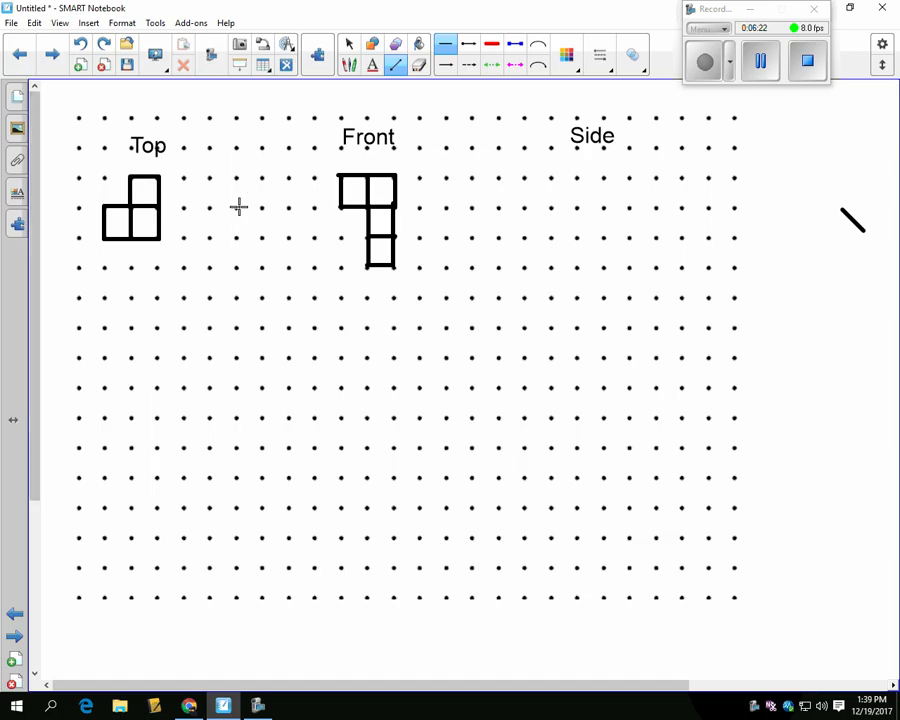
{"action": "mouse_move", "coordinate": [168, 198]}
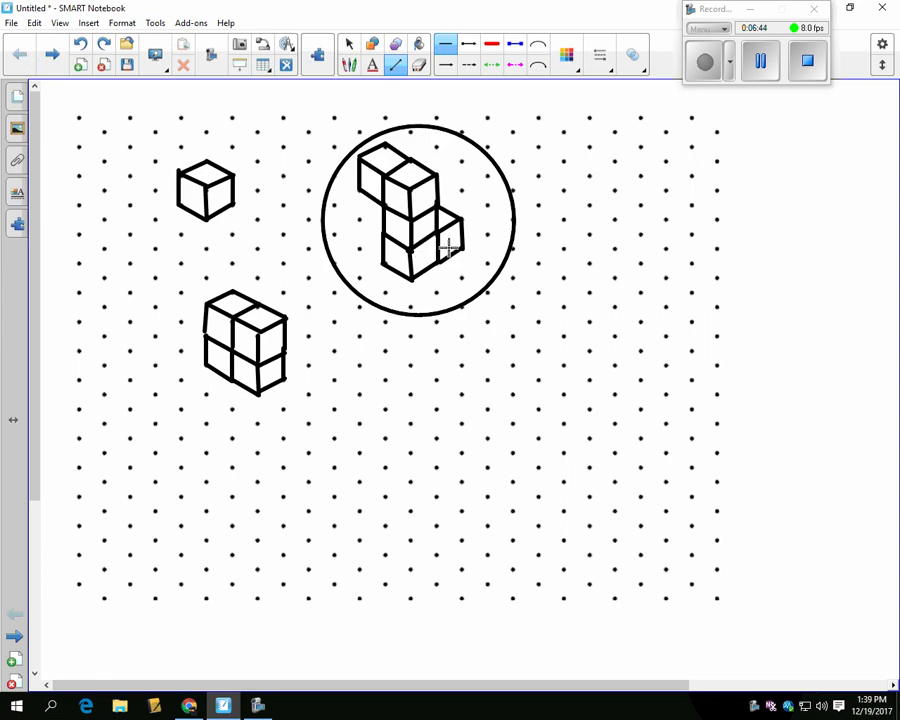
{"action": "mouse_move", "coordinate": [422, 192]}
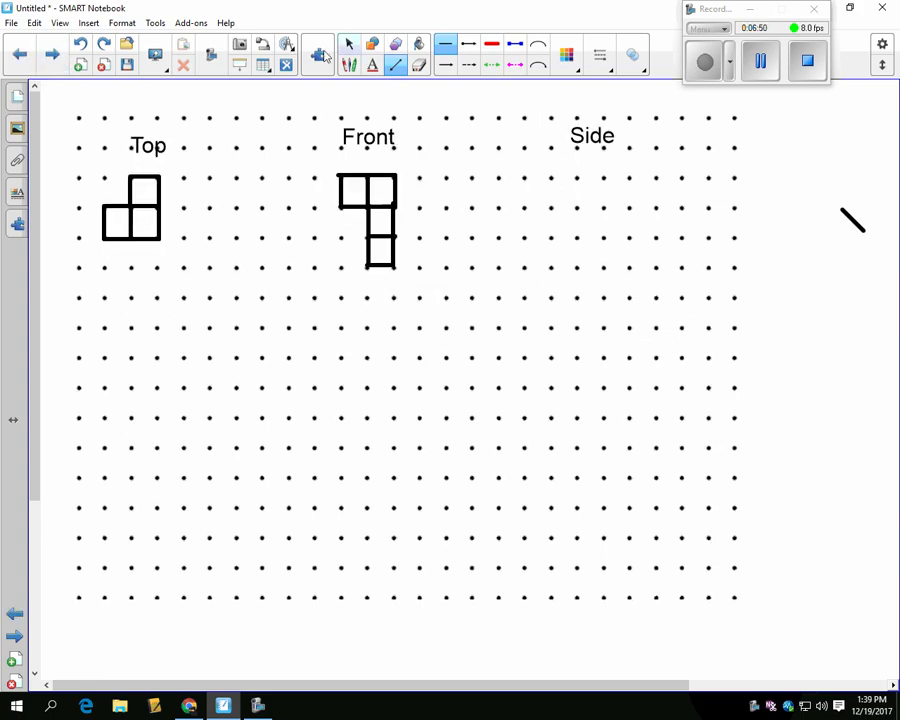
Draw the left edge and top of the three-square Side view column
{"action": "left_click_drag", "start_coordinate": [577, 177], "coordinate": [574, 225]}
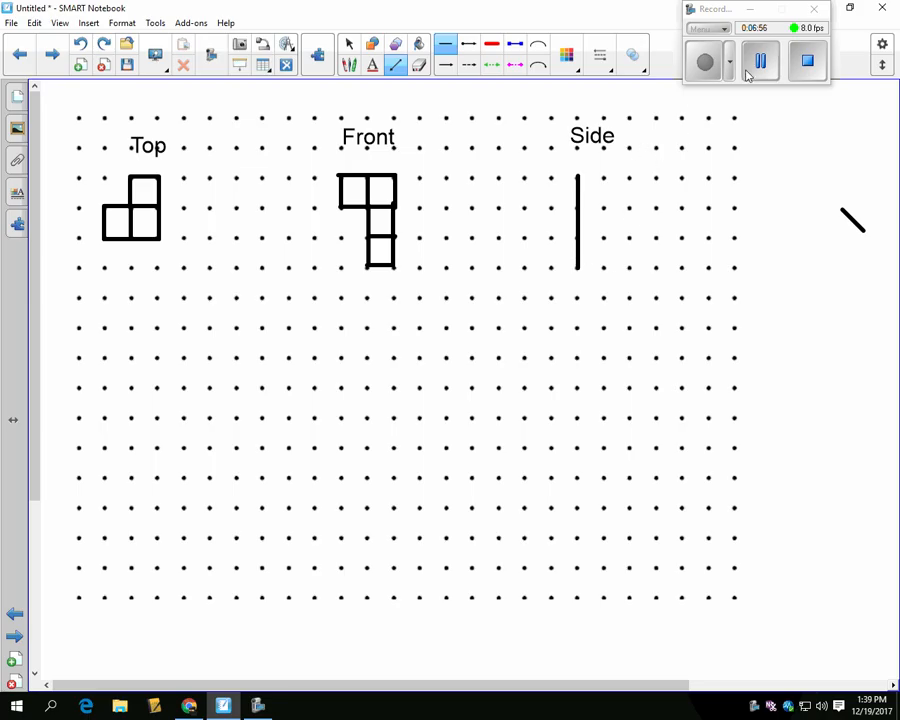
{"action": "left_click", "coordinate": [703, 61]}
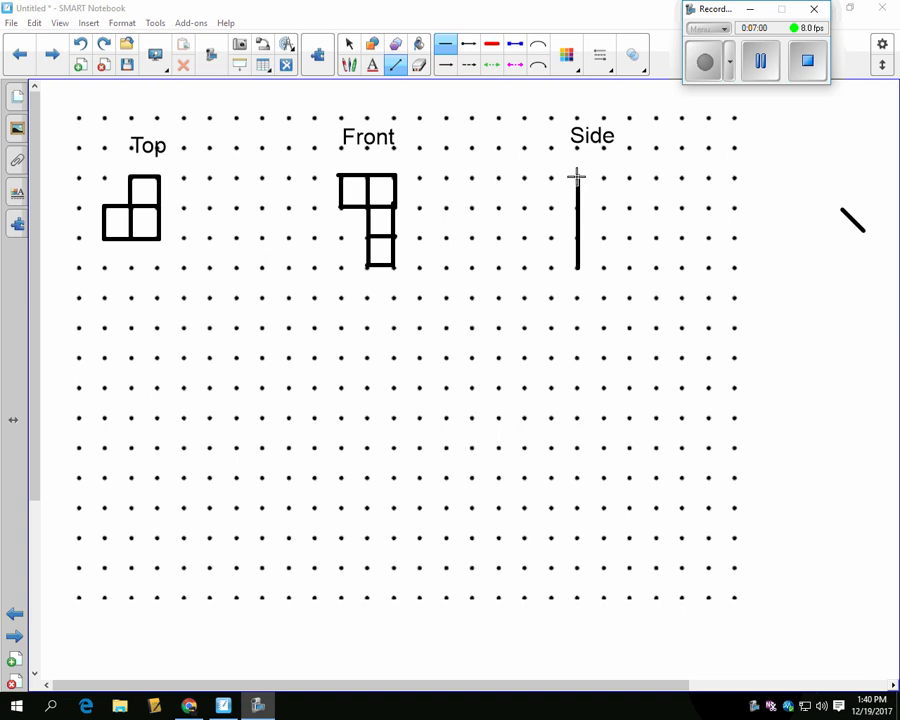
{"action": "left_click_drag", "start_coordinate": [576, 172], "coordinate": [600, 172]}
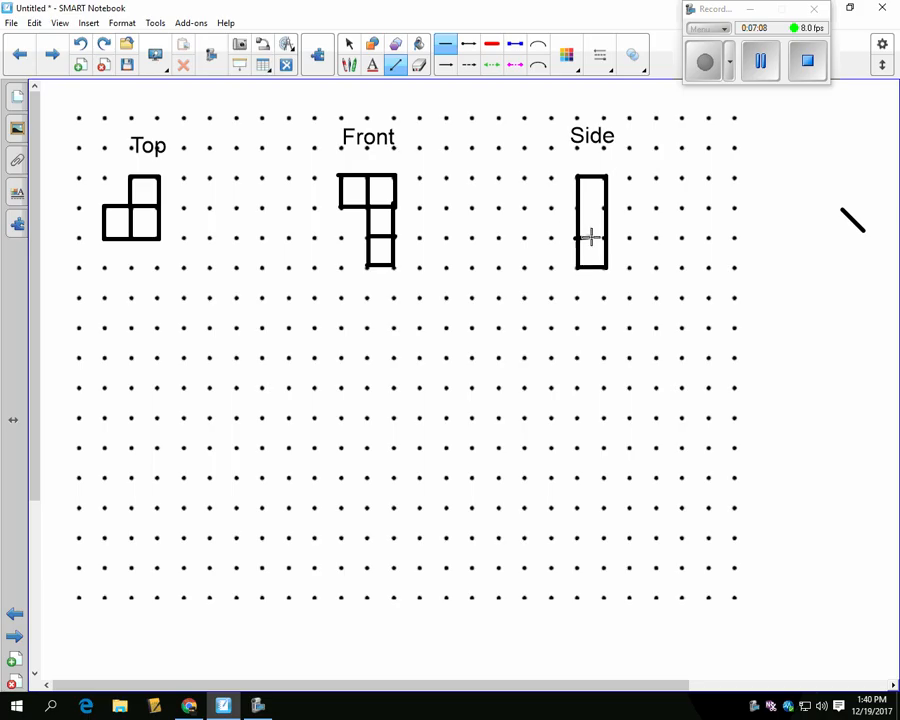
{"action": "mouse_move", "coordinate": [628, 238]}
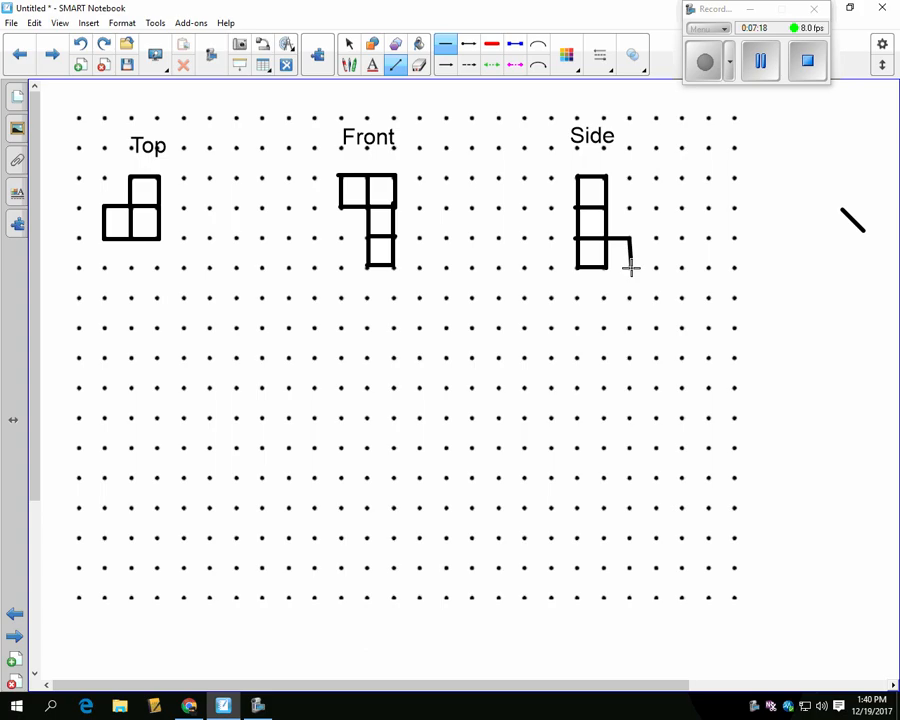
{"action": "mouse_move", "coordinate": [605, 267]}
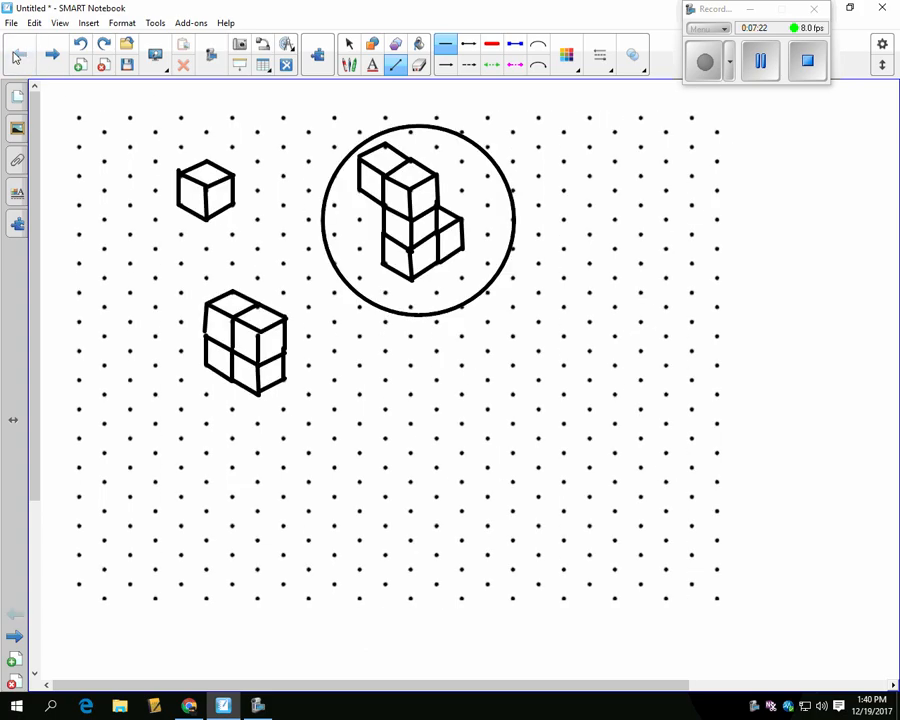
{"action": "mouse_move", "coordinate": [548, 172]}
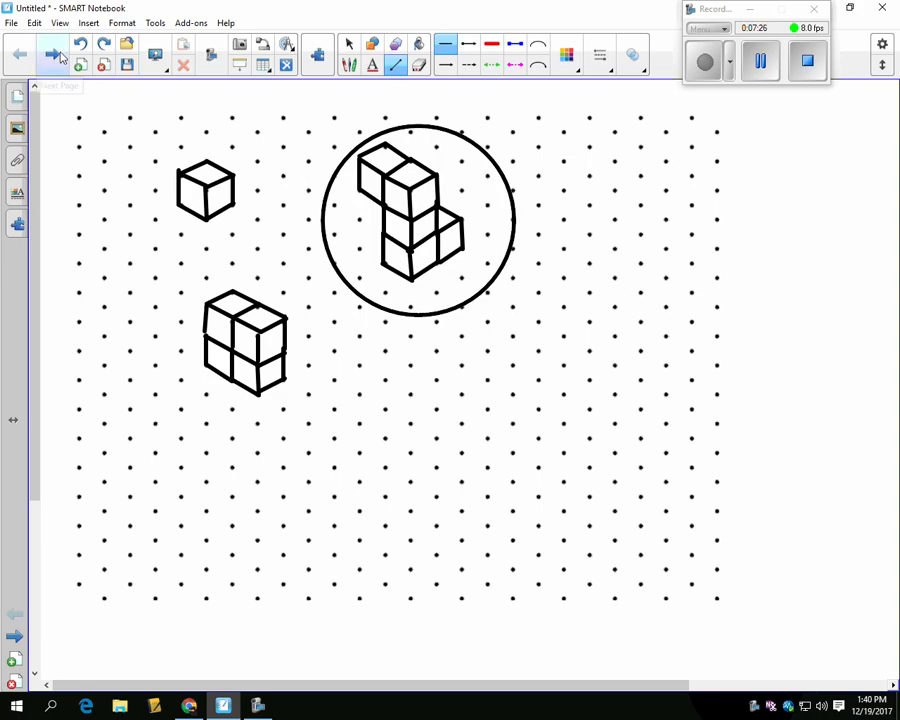
{"action": "left_click", "coordinate": [52, 55]}
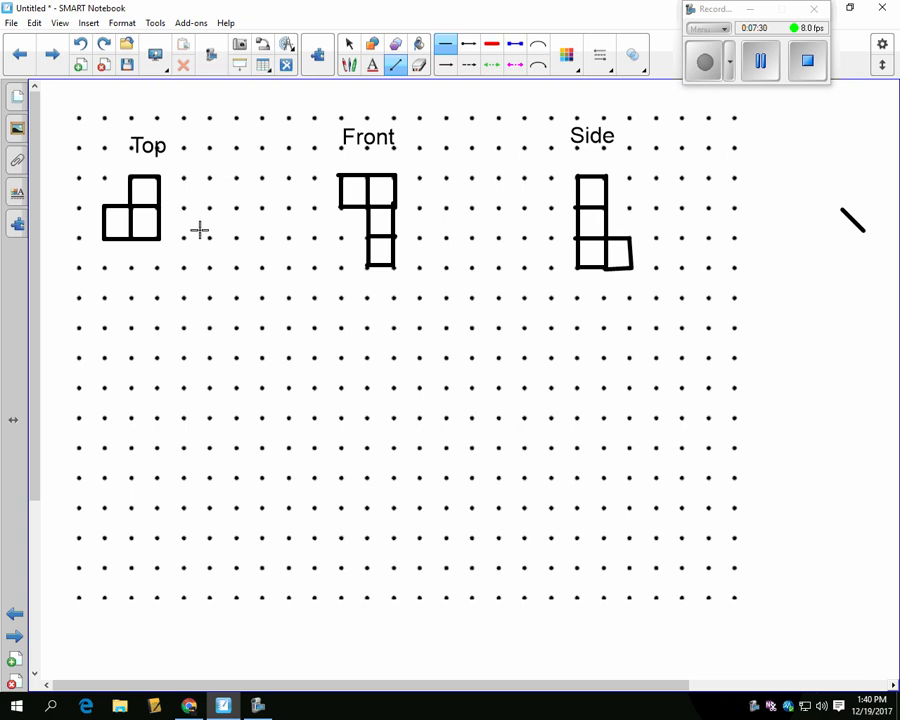
{"action": "mouse_move", "coordinate": [148, 208]}
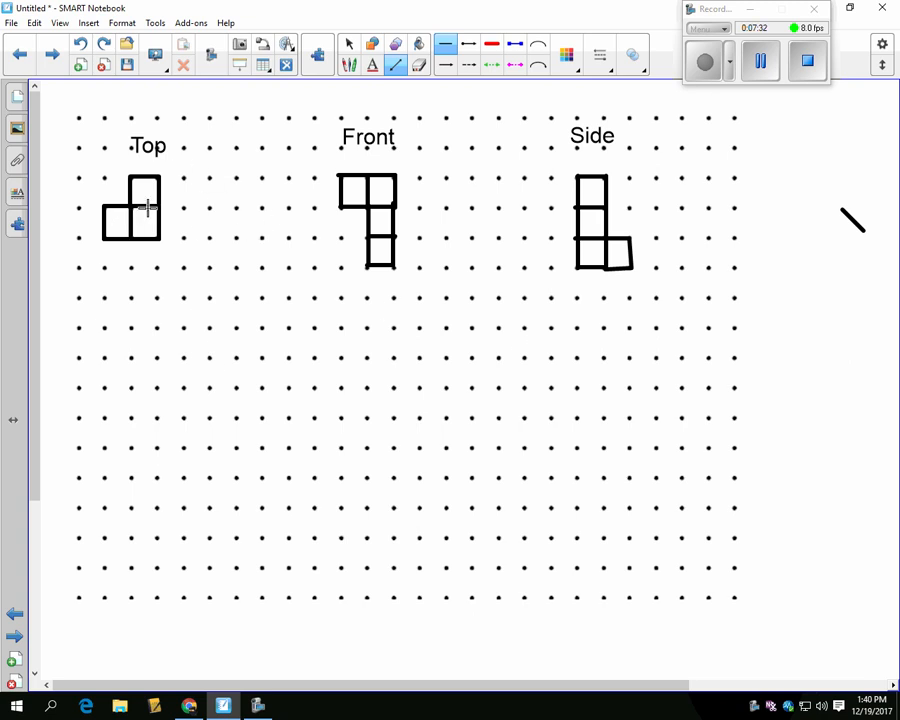